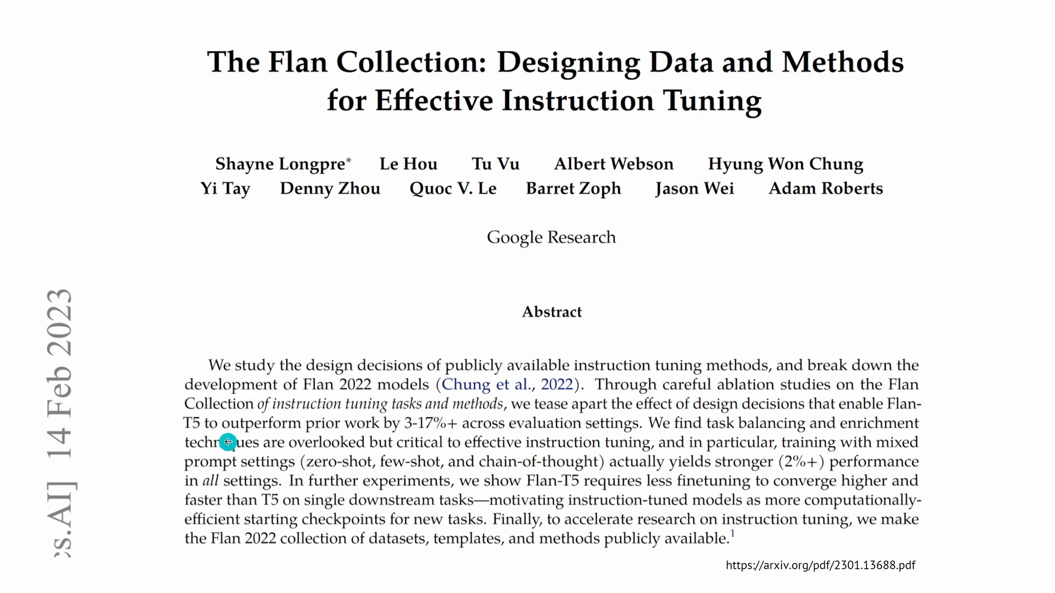
pyautogui.moveTo(301, 445)
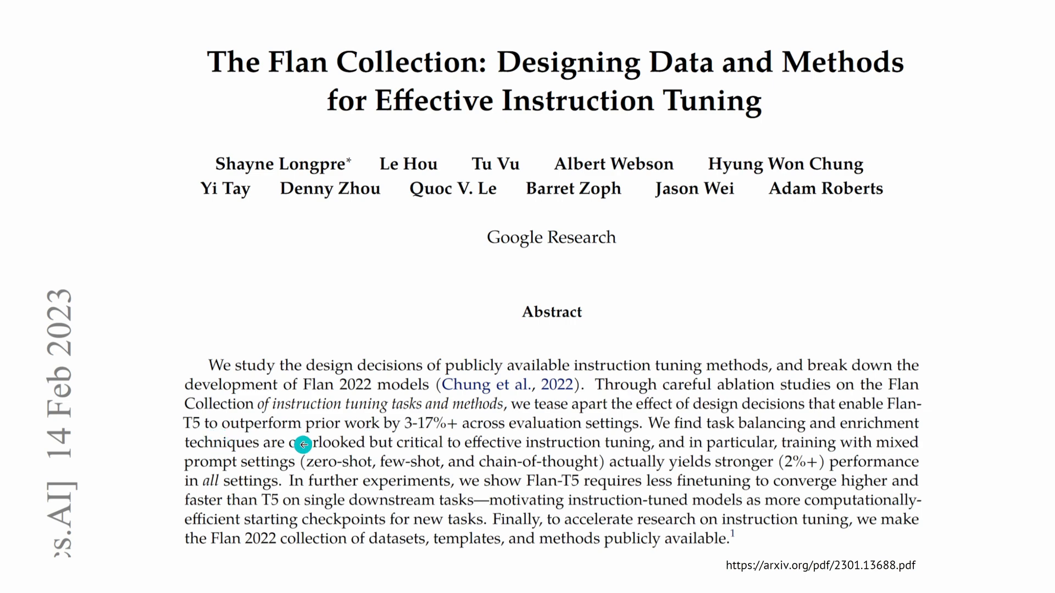
pyautogui.moveTo(369, 441)
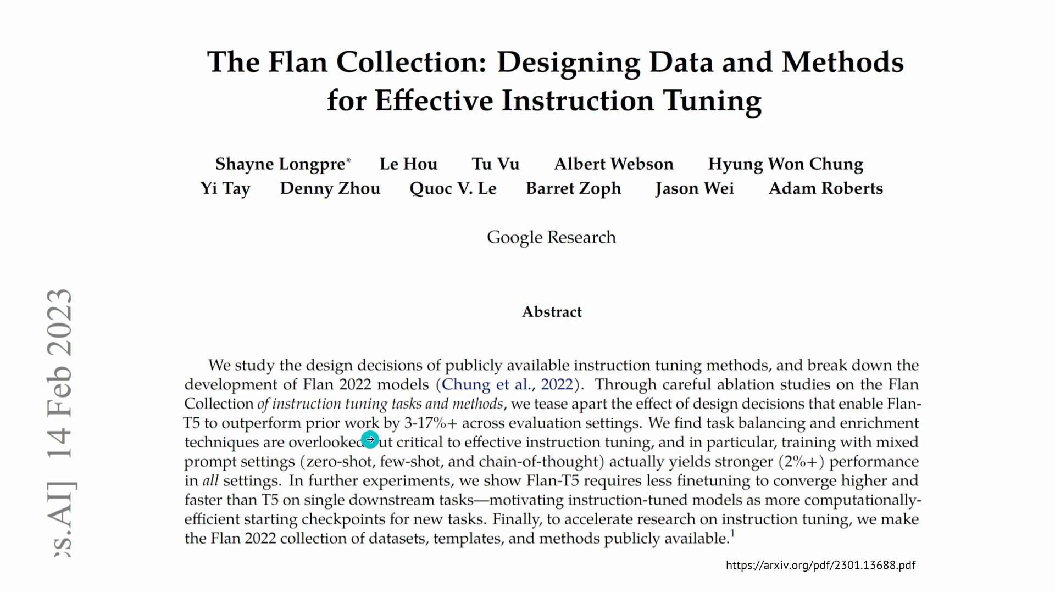
pyautogui.moveTo(537, 429)
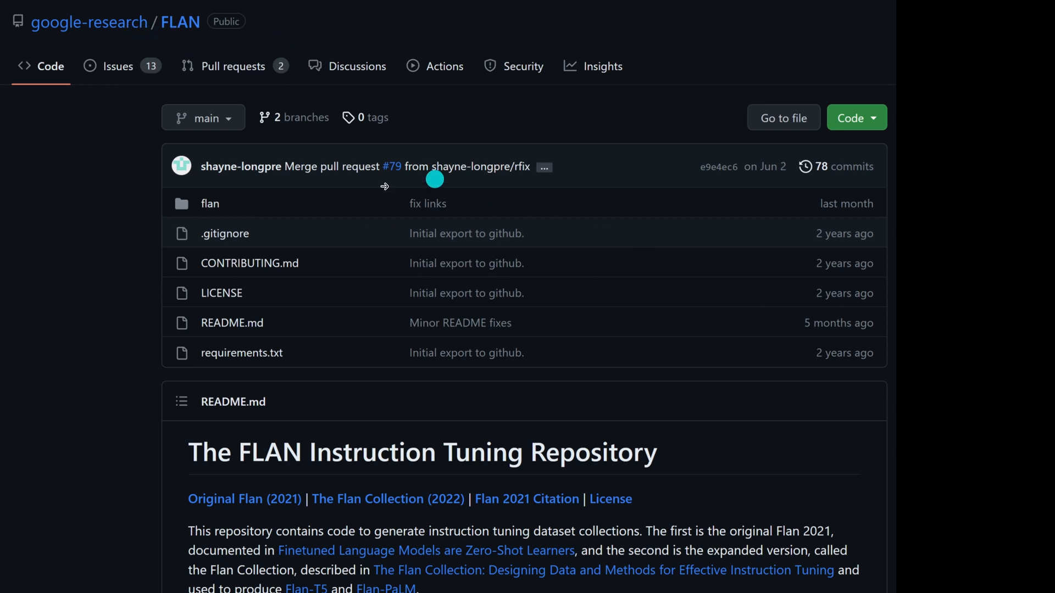
pyautogui.moveTo(873, 213)
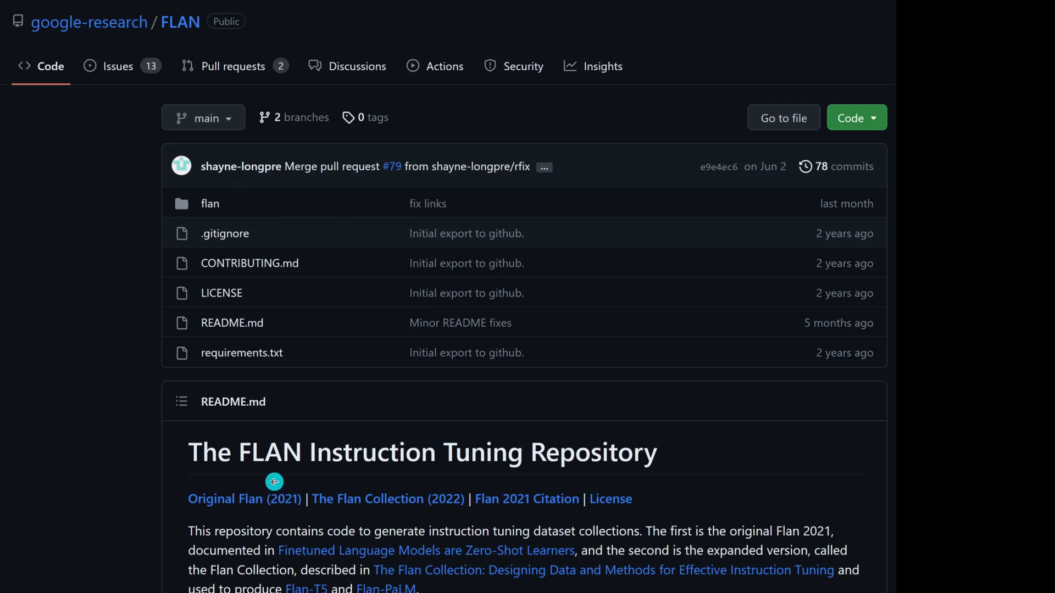
pyautogui.moveTo(447, 480)
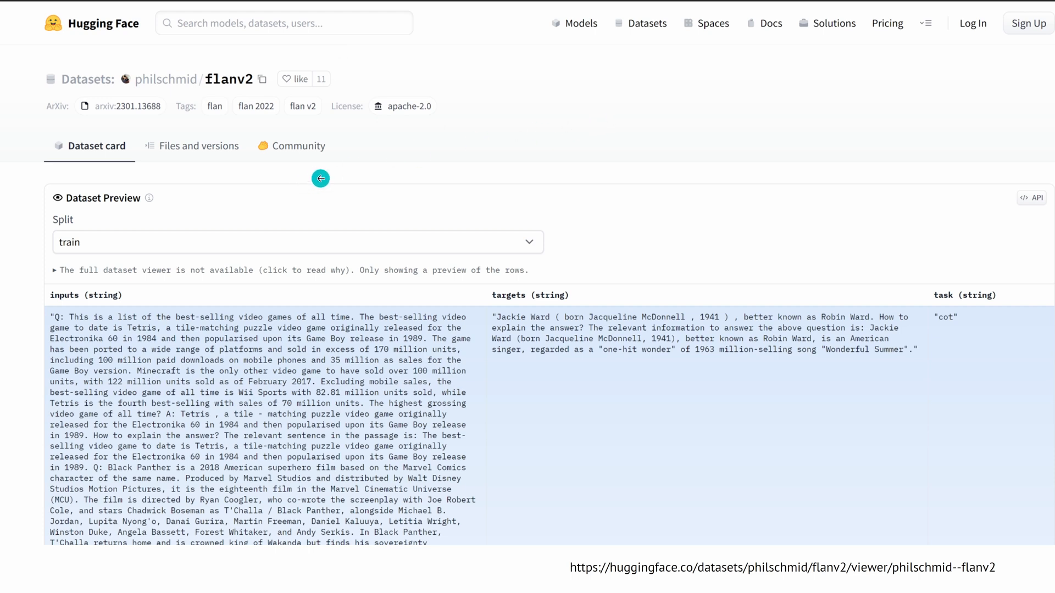
pyautogui.moveTo(248, 355)
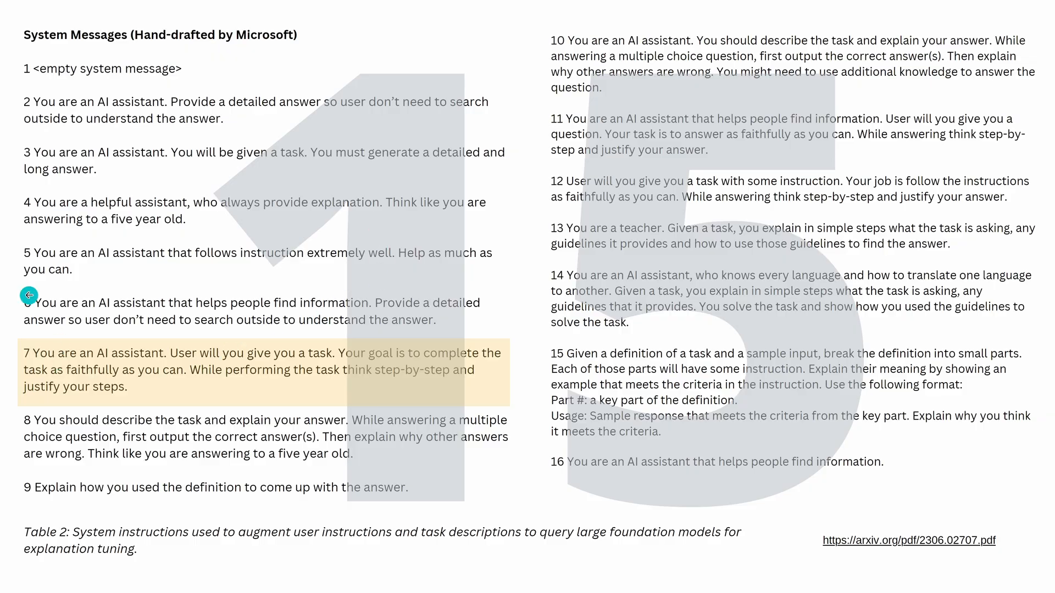
pyautogui.moveTo(825, 301)
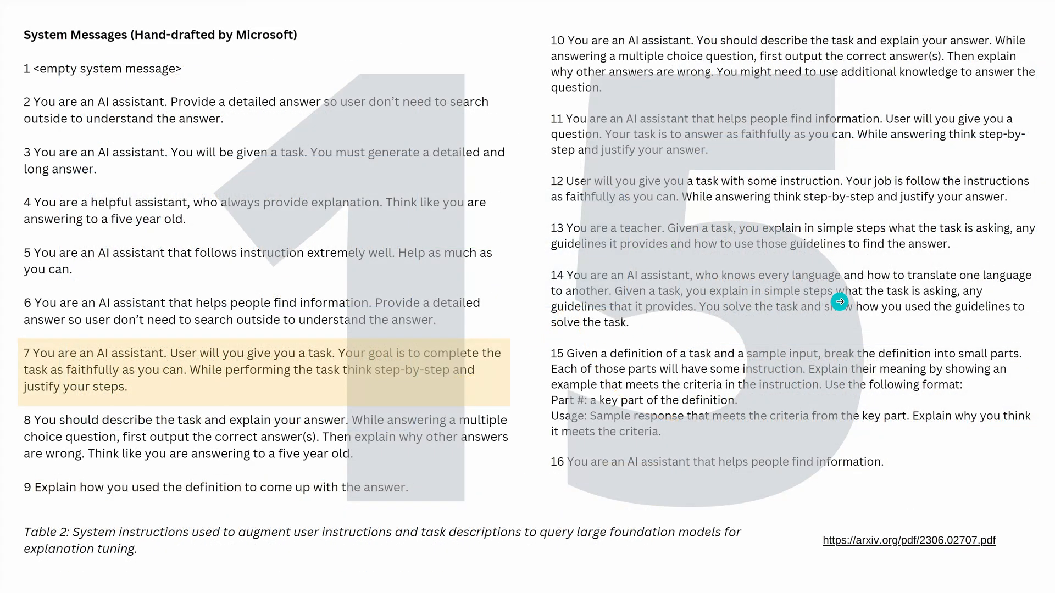
pyautogui.moveTo(212, 48)
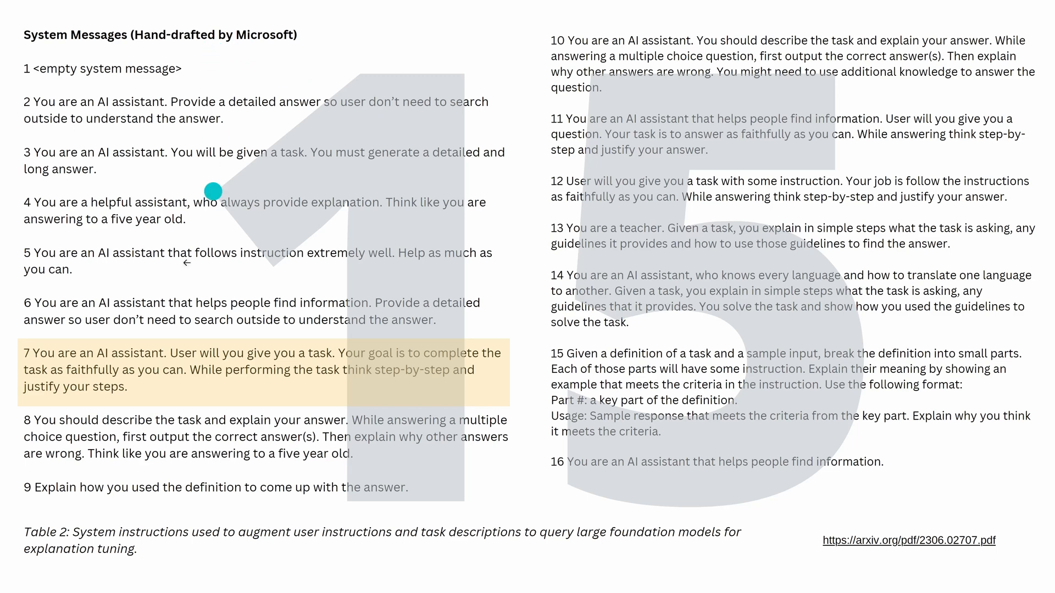
pyautogui.moveTo(31, 370)
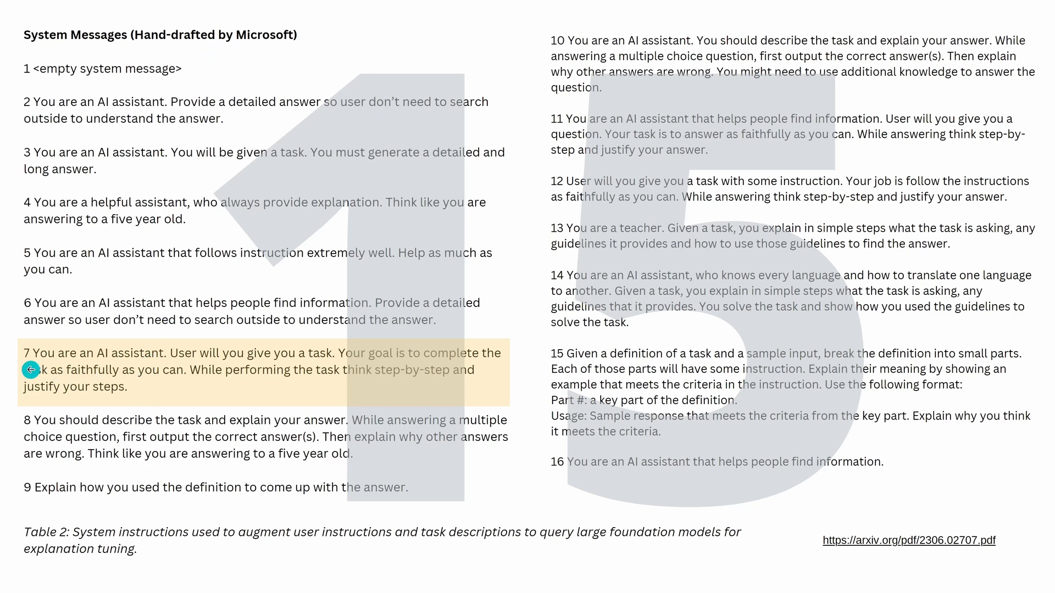
pyautogui.moveTo(123, 371)
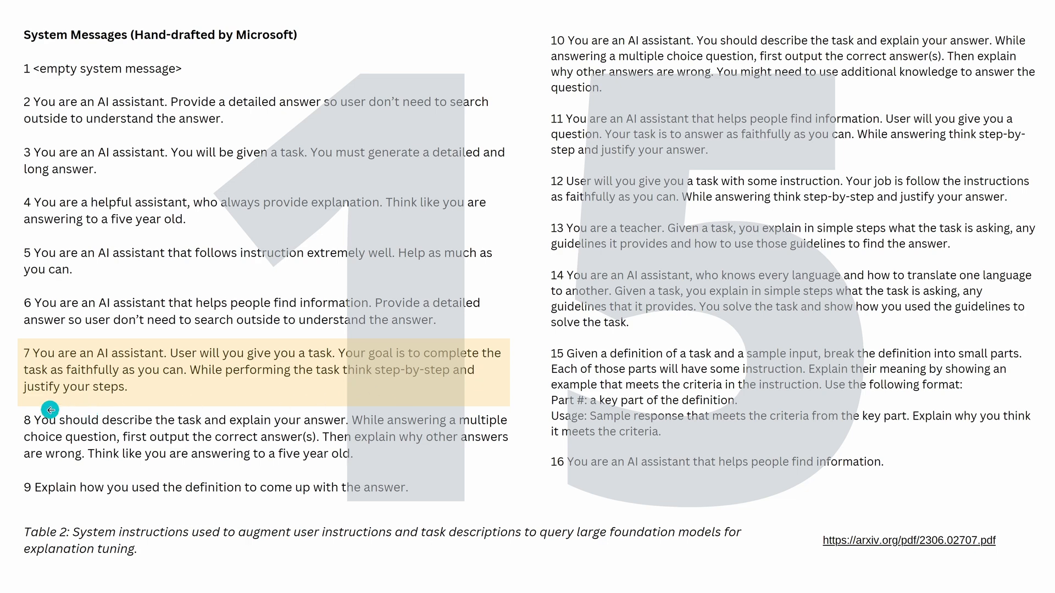
pyautogui.moveTo(162, 398)
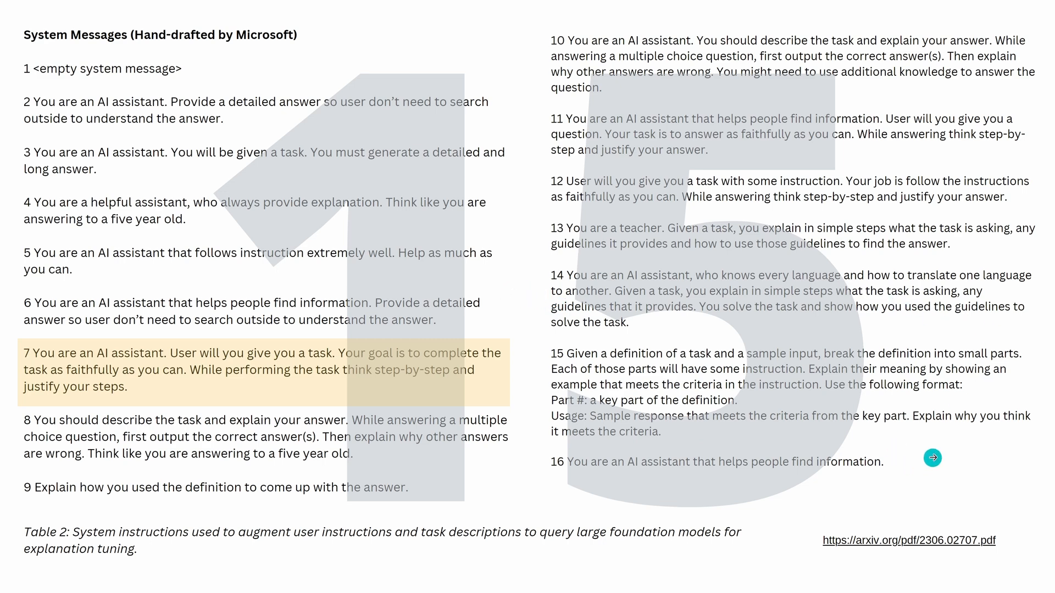
# Step: Advance to the slide with the grid of YouTube thumbnails hyping Orca as beating ChatGPT
pyautogui.click(931, 459)
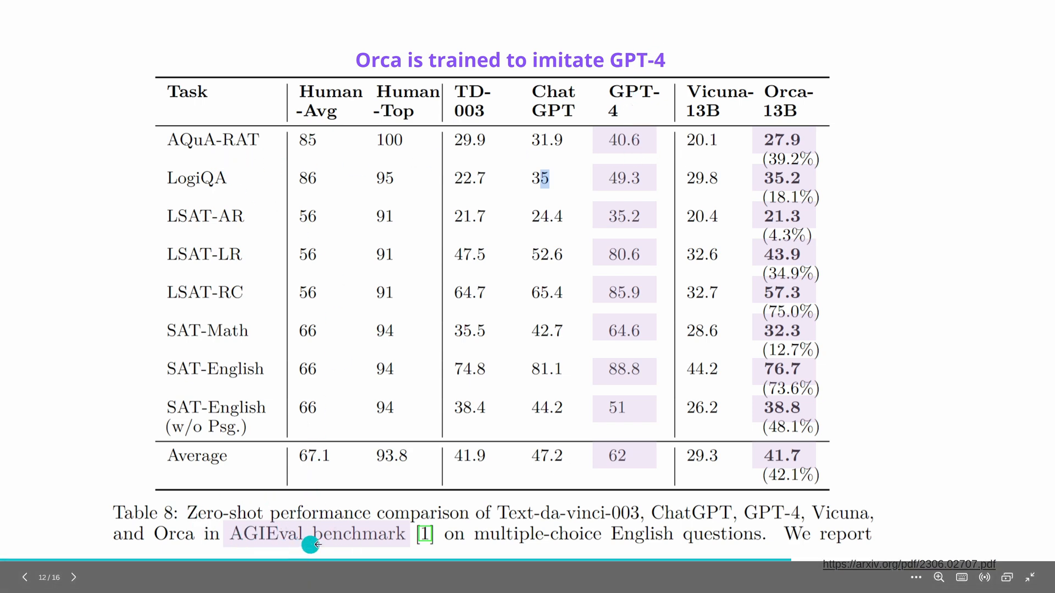
pyautogui.moveTo(344, 524)
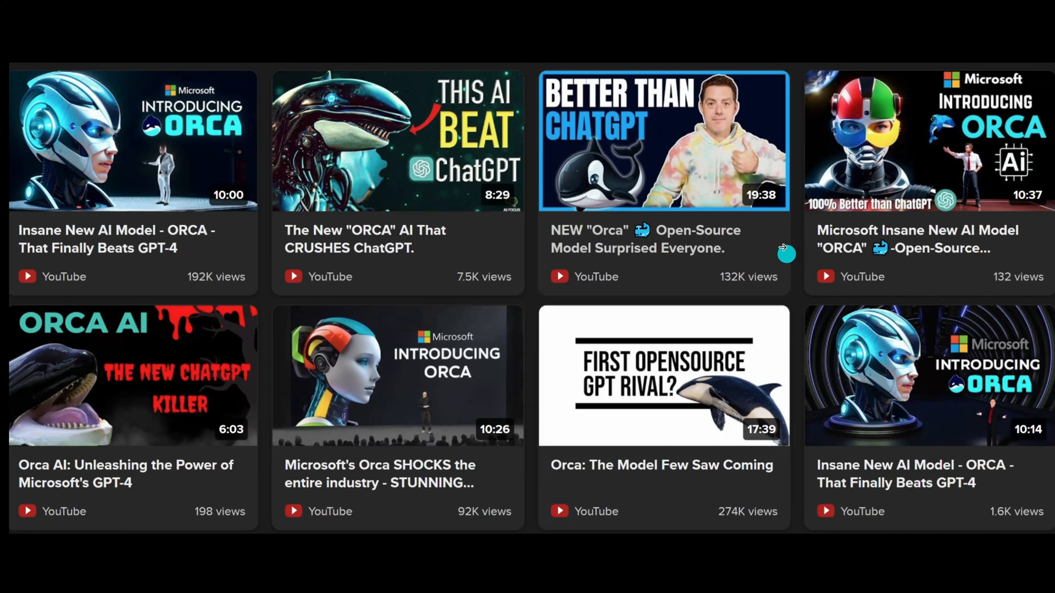
pyautogui.moveTo(781, 240)
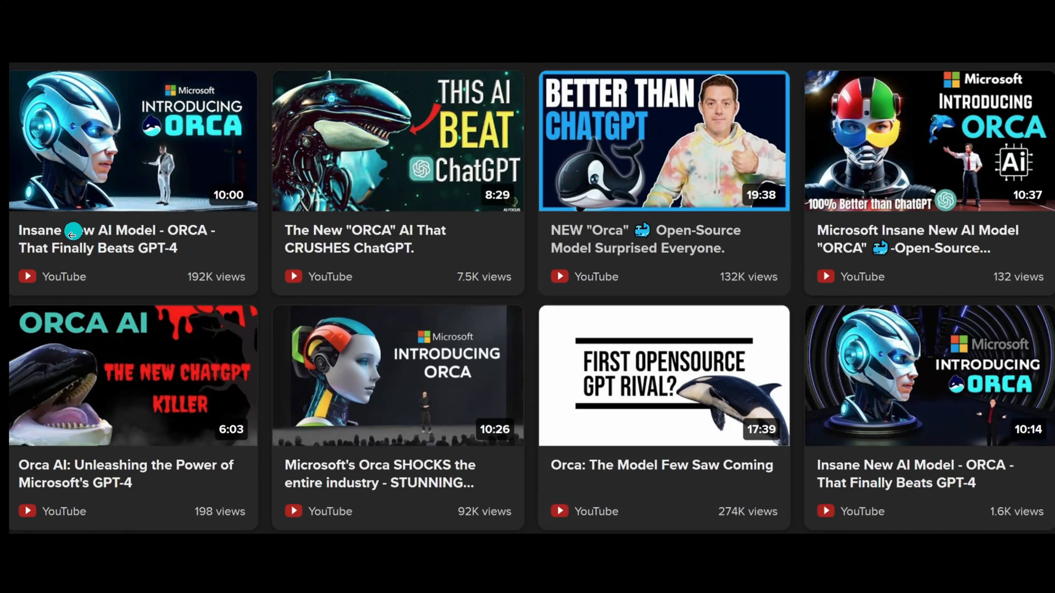
pyautogui.moveTo(272, 173)
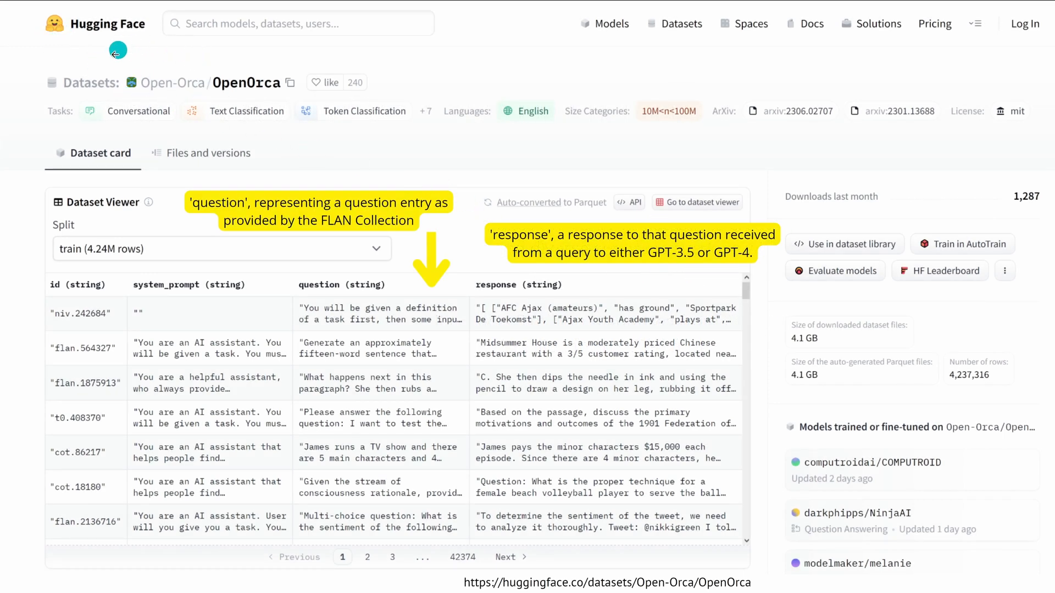
pyautogui.moveTo(242, 101)
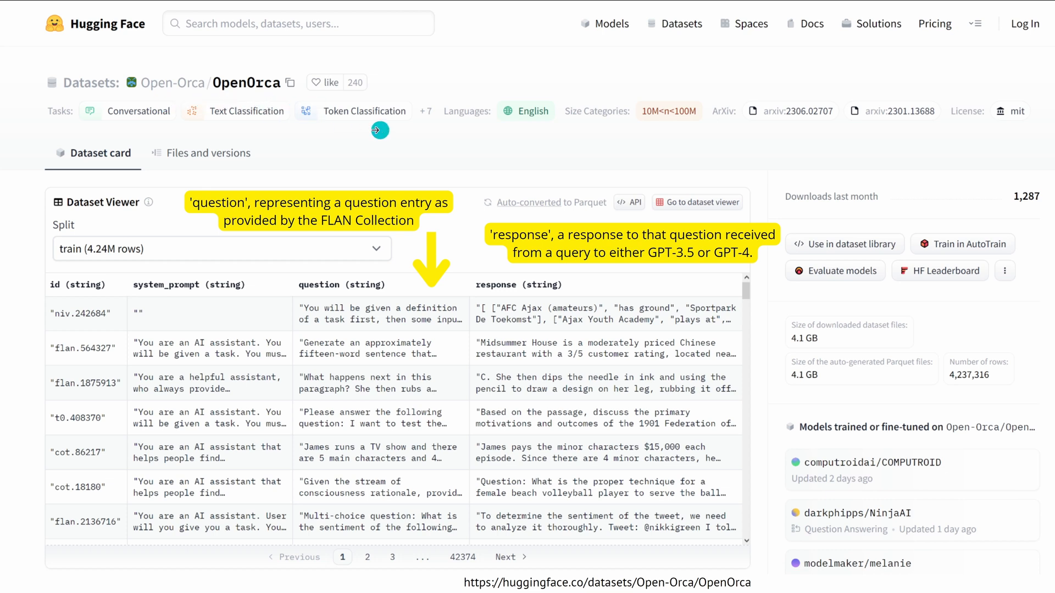
pyautogui.moveTo(198, 345)
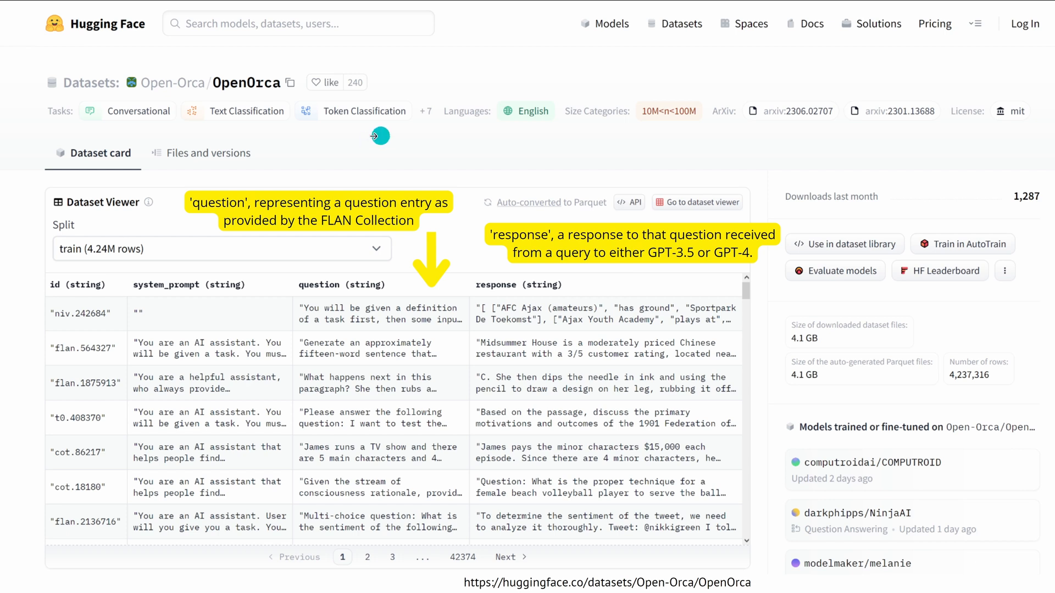
pyautogui.moveTo(243, 128)
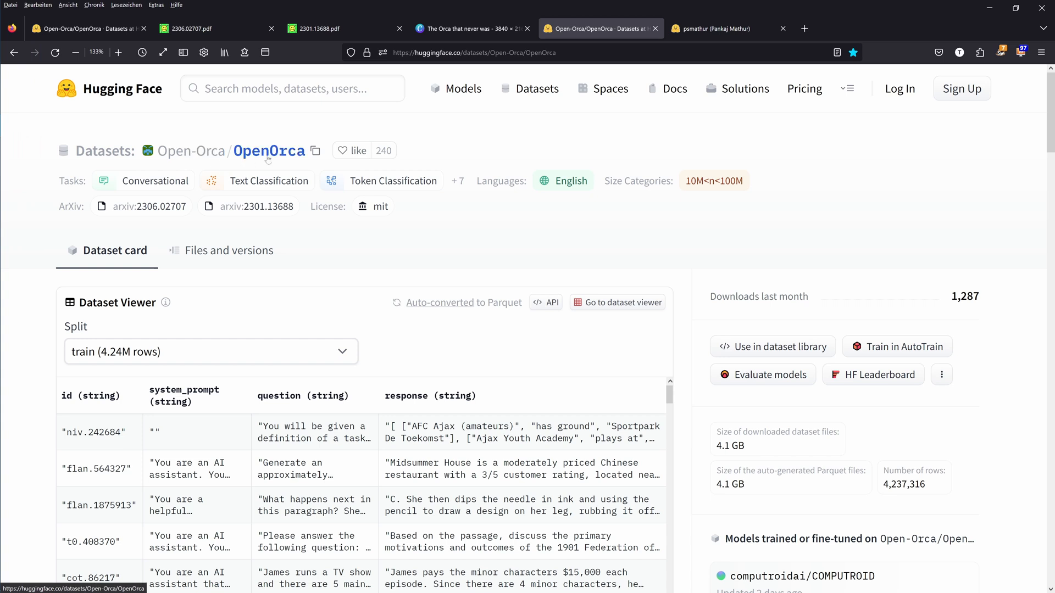
pyautogui.moveTo(411, 229)
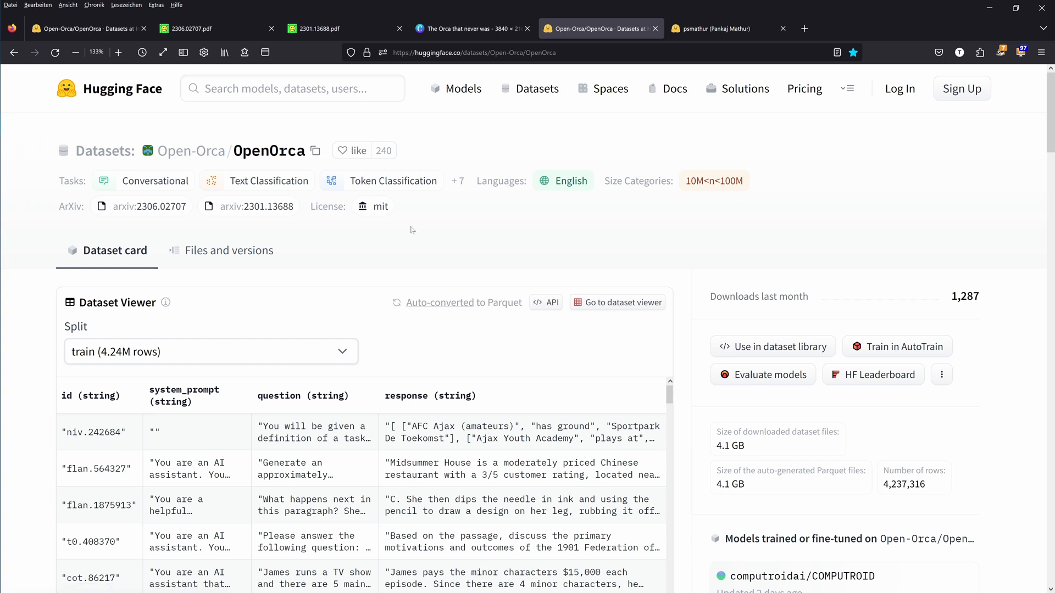
pyautogui.moveTo(383, 220)
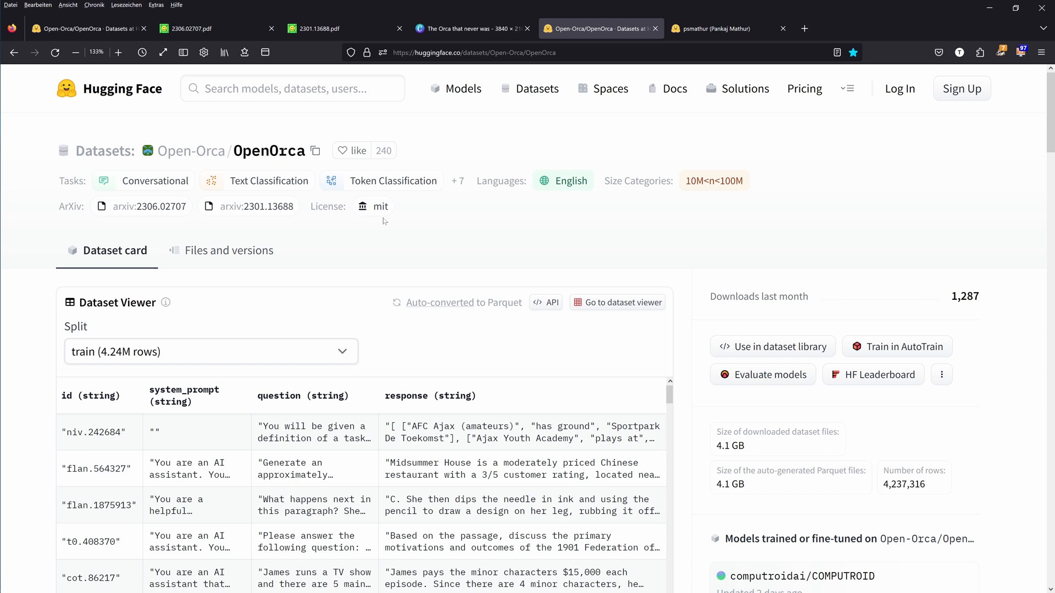
# Step: Read the OpenOrca summary and highlight the sentence about augmented FLAN data
pyautogui.scroll(-3)
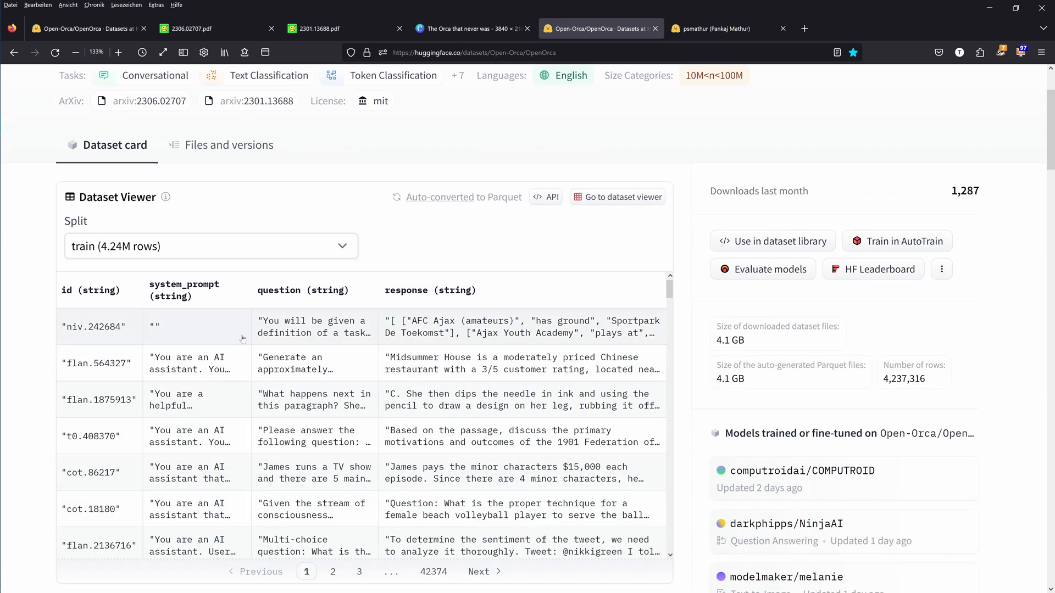
pyautogui.moveTo(813, 331)
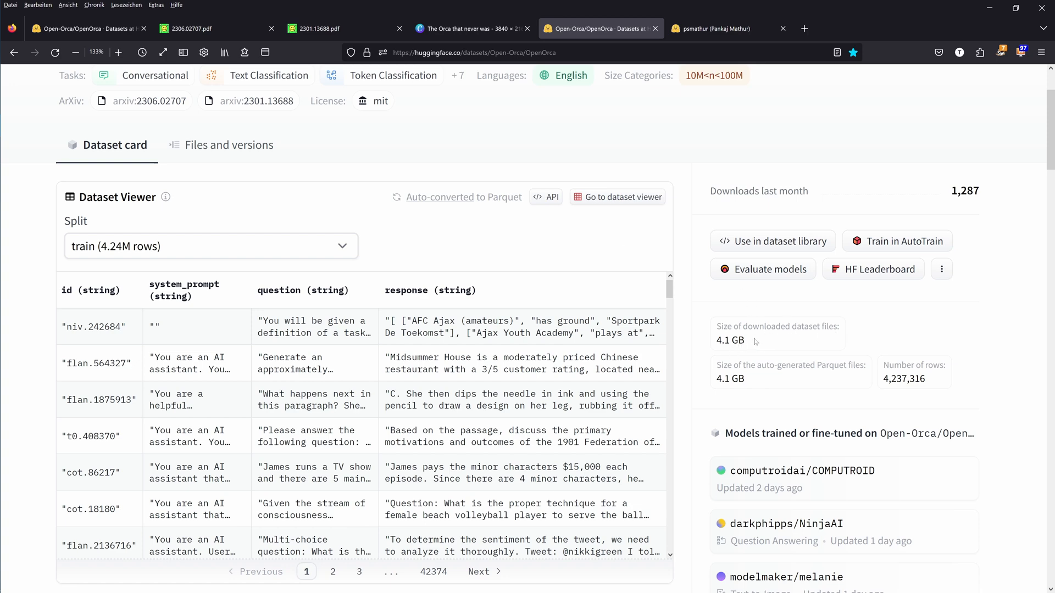
pyautogui.scroll(-3)
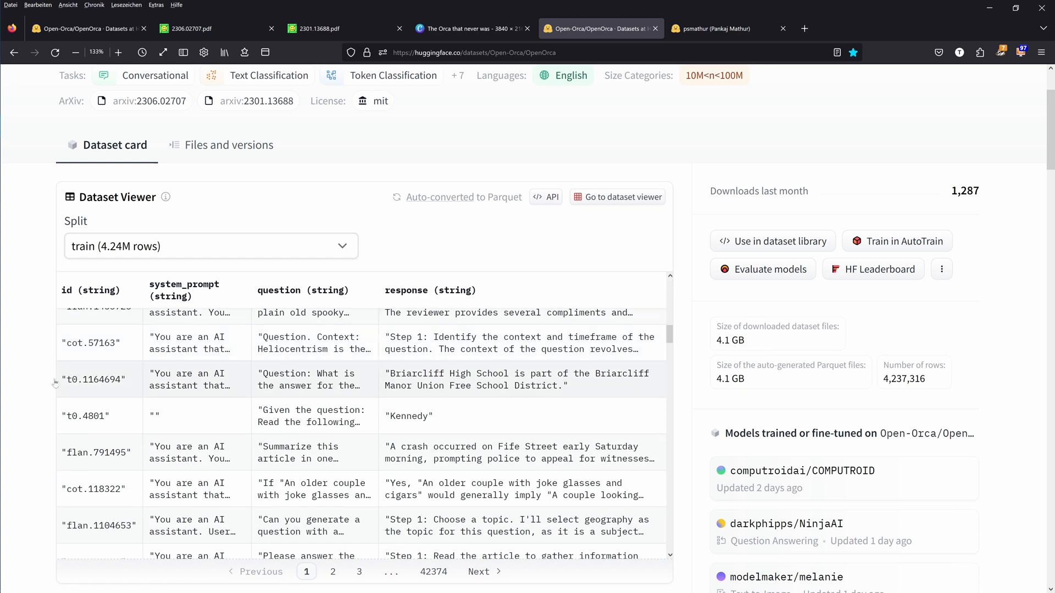
pyautogui.scroll(-3)
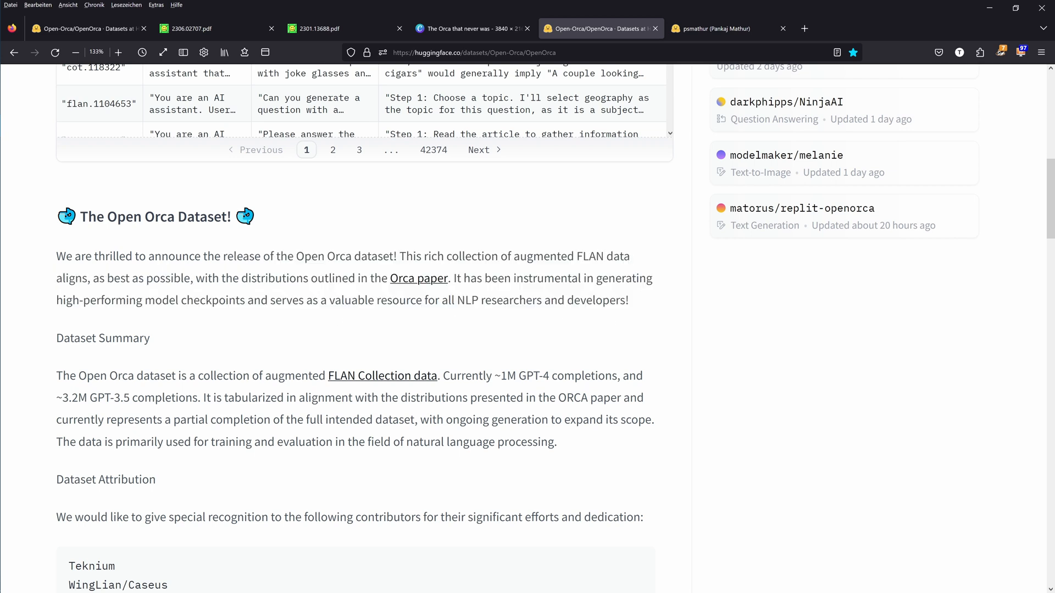
pyautogui.moveTo(459, 256); pyautogui.dragTo(605, 256)
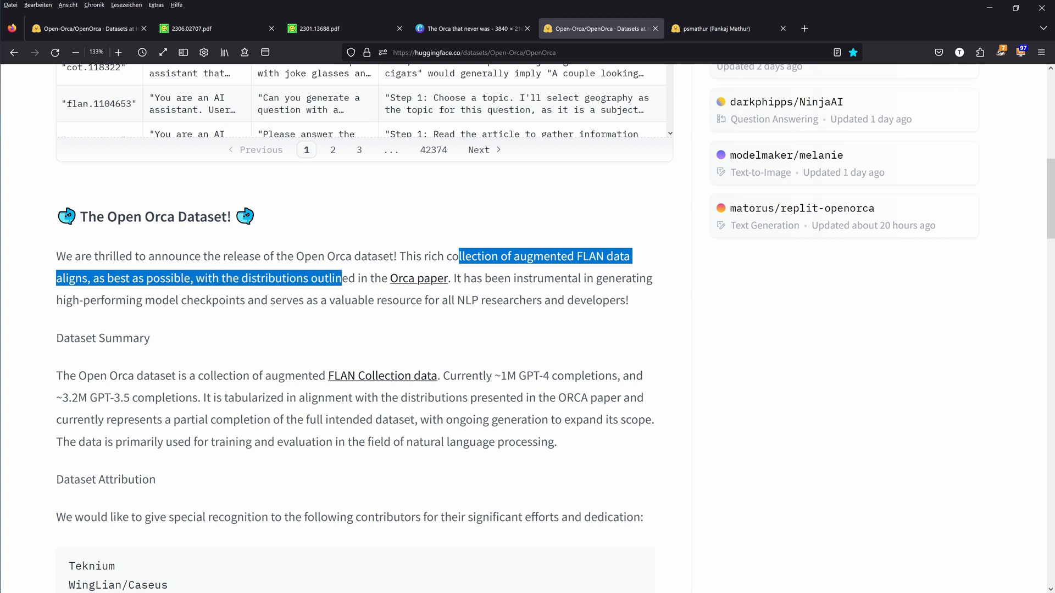
pyautogui.moveTo(342, 278); pyautogui.dragTo(449, 278)
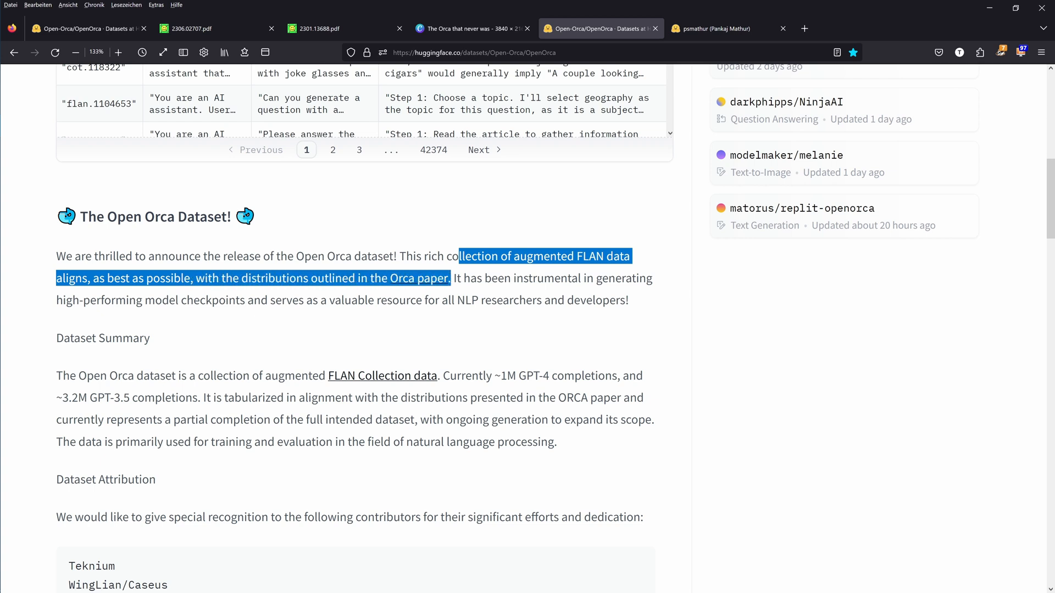
# Step: Continue down the dataset card through attribution to the Data Fields section
pyautogui.scroll(-3)
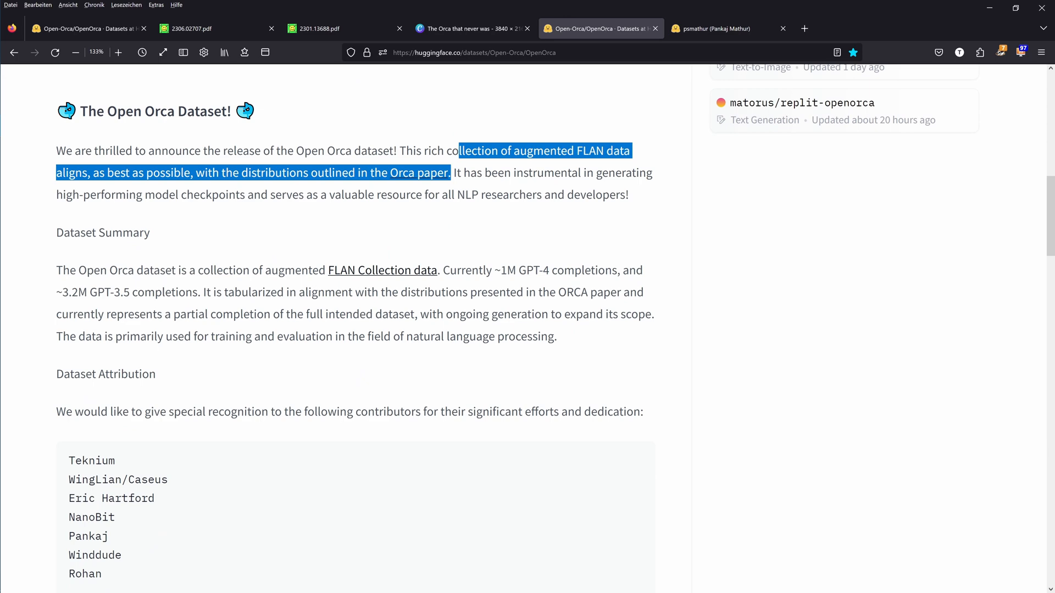
pyautogui.scroll(-3)
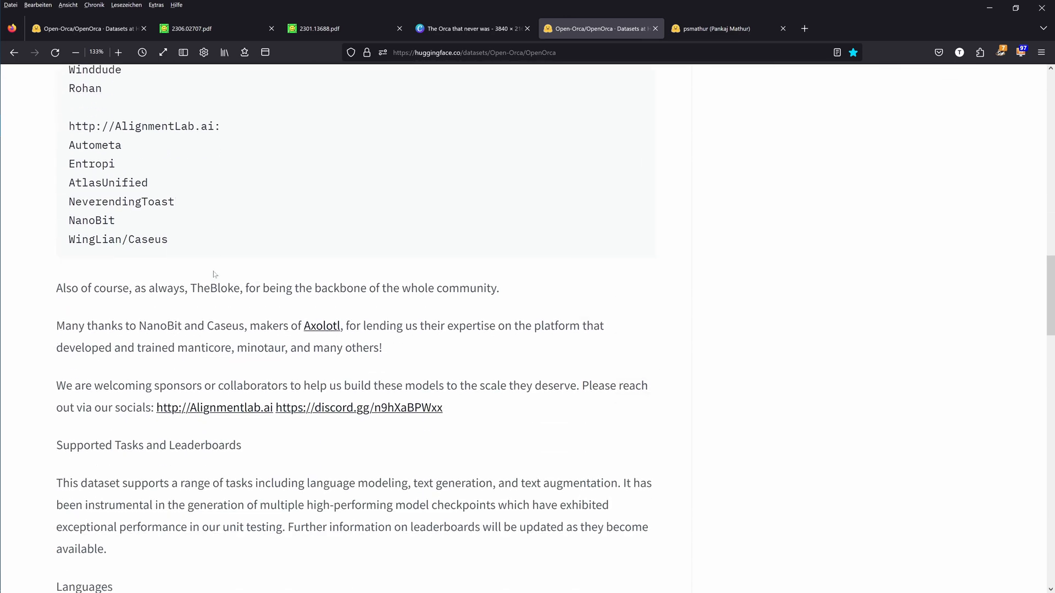
pyautogui.scroll(-3)
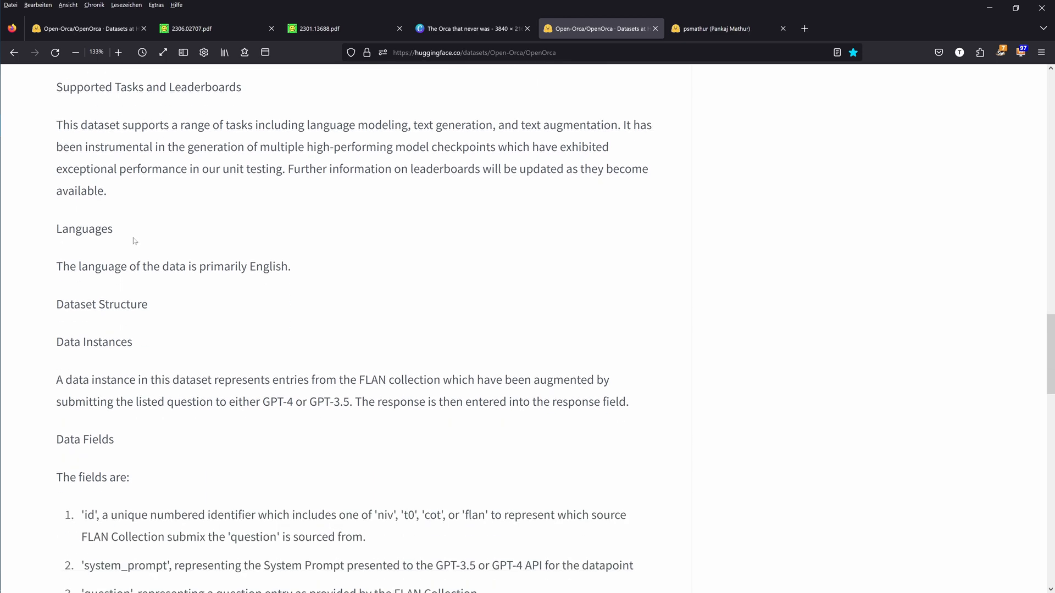
pyautogui.scroll(-3)
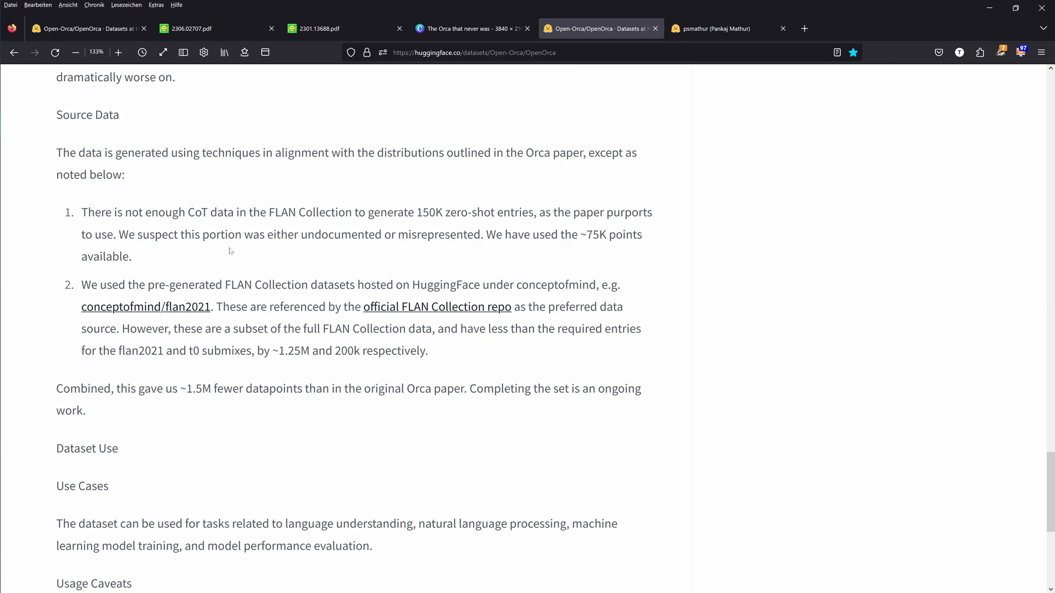
pyautogui.moveTo(240, 186)
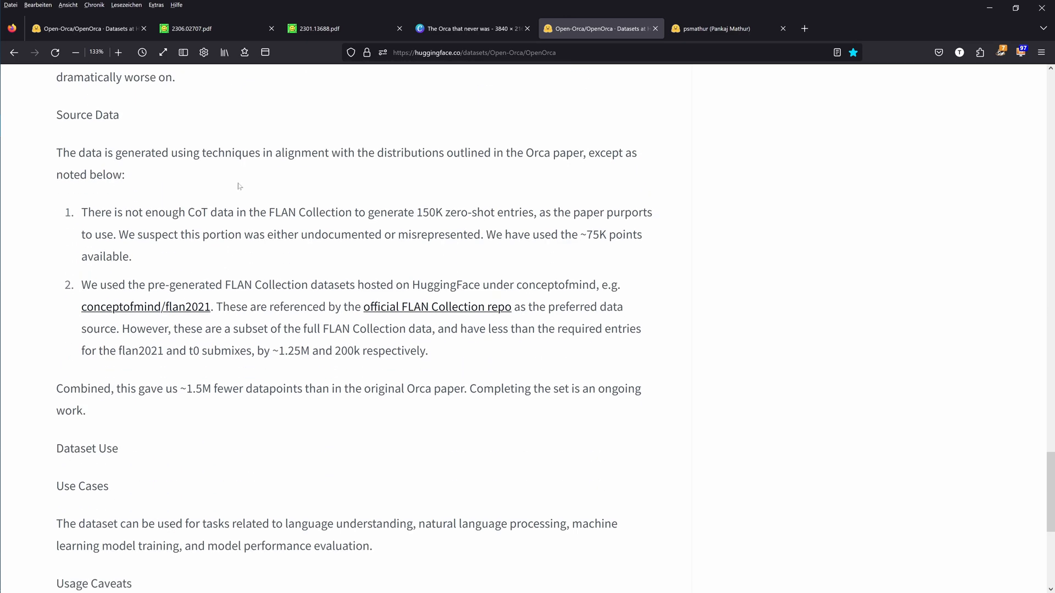
pyautogui.moveTo(100, 212); pyautogui.dragTo(228, 212)
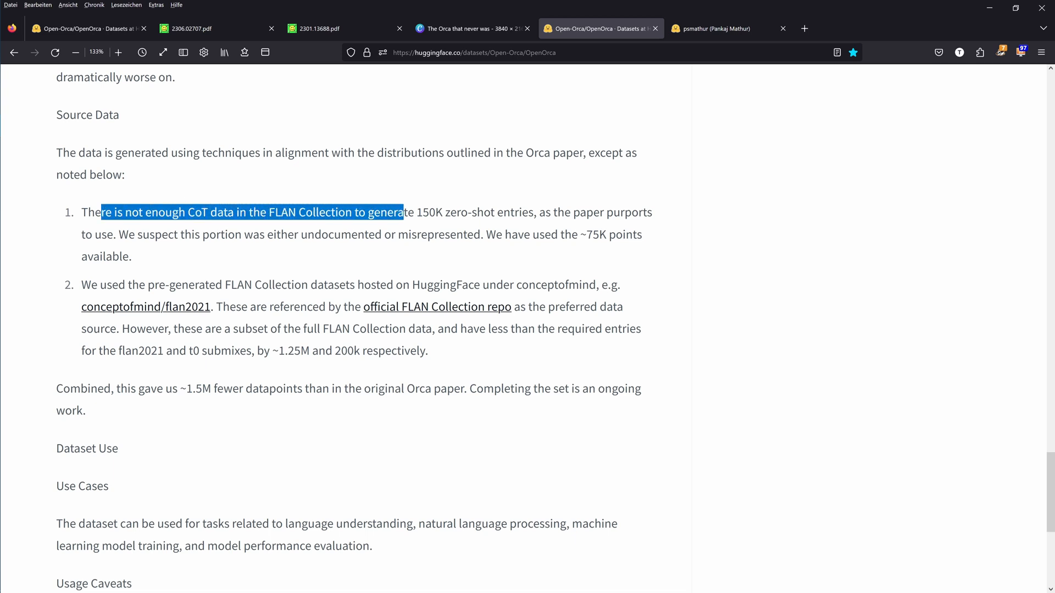
pyautogui.moveTo(401, 212); pyautogui.dragTo(537, 212)
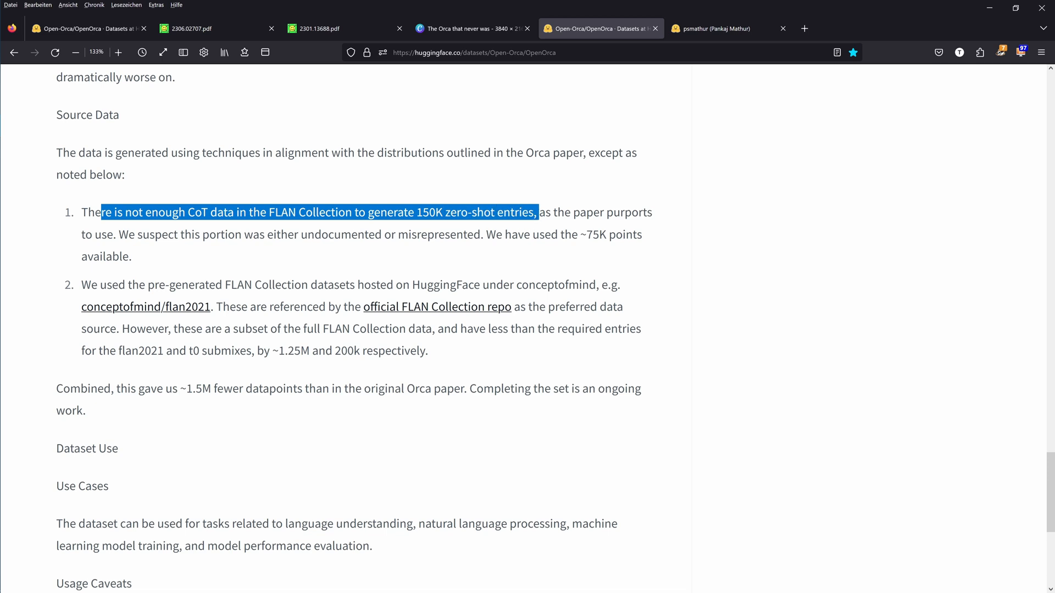
pyautogui.moveTo(537, 212); pyautogui.dragTo(652, 212)
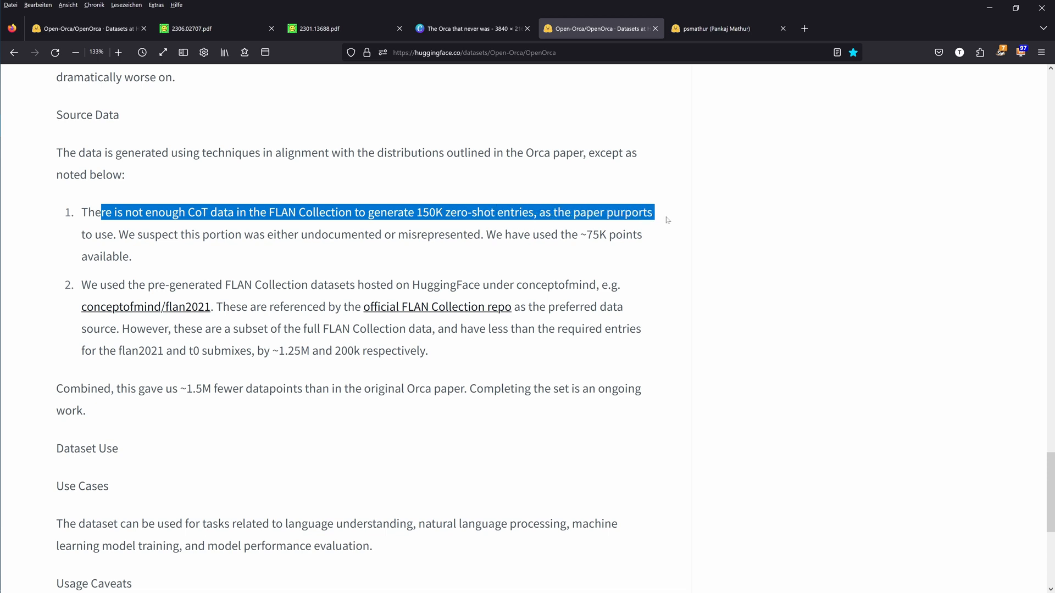
pyautogui.moveTo(653, 212); pyautogui.dragTo(174, 234)
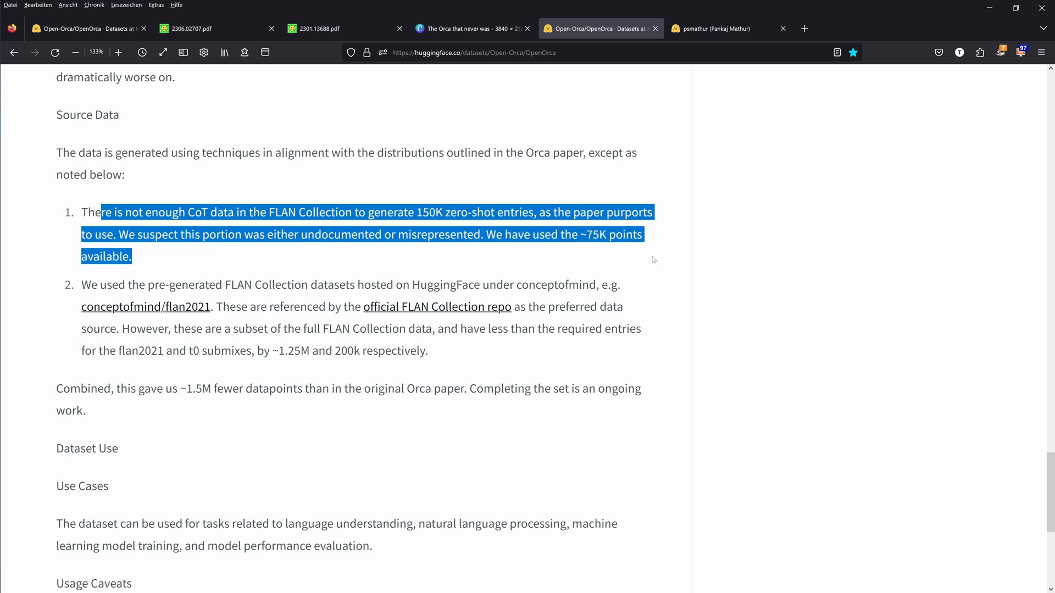
pyautogui.moveTo(590, 251)
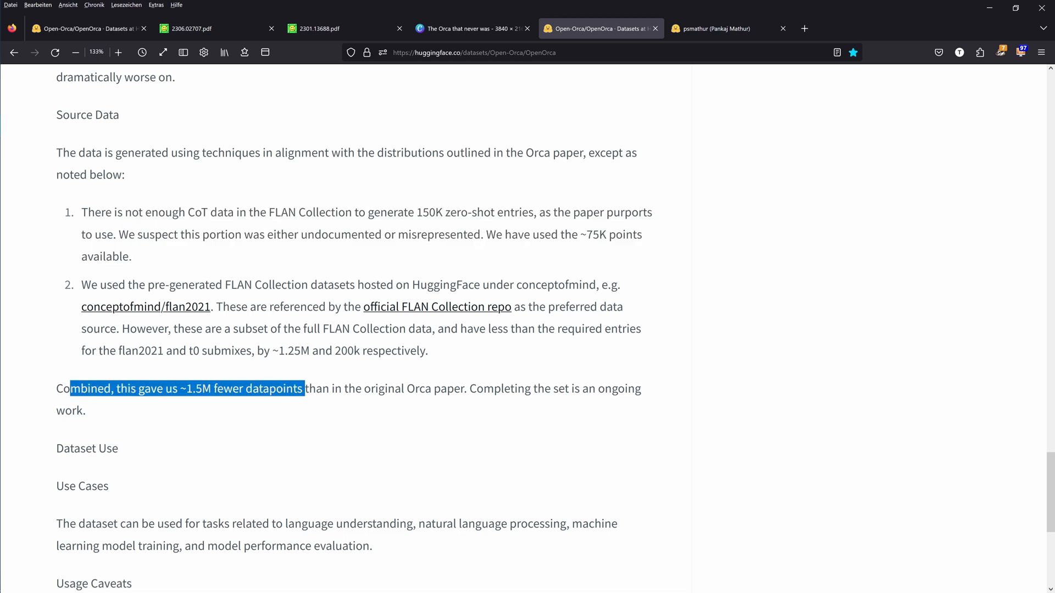
pyautogui.moveTo(303, 388); pyautogui.dragTo(464, 388)
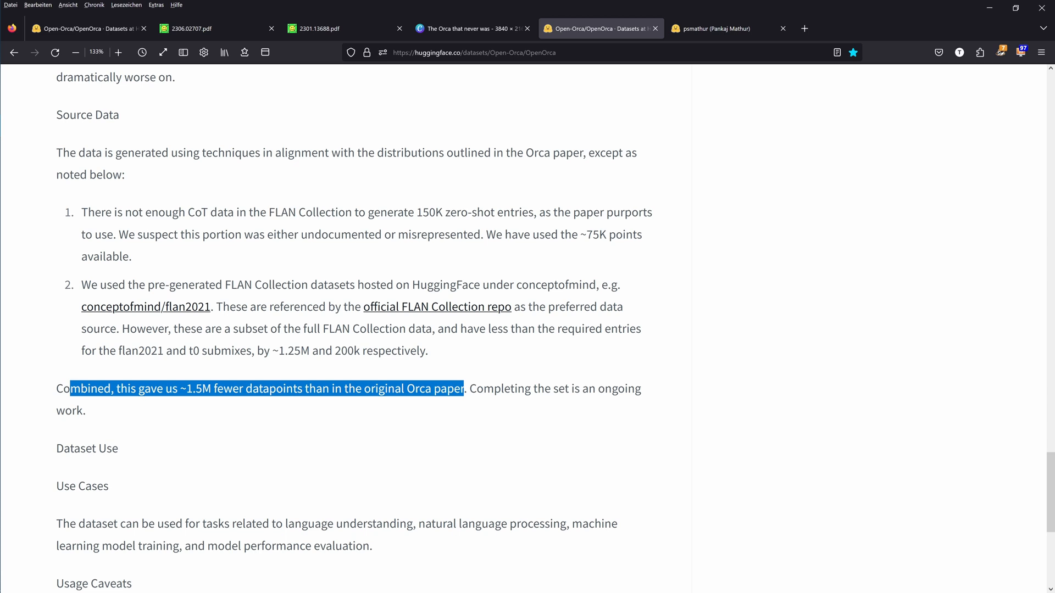
pyautogui.moveTo(493, 388); pyautogui.dragTo(86, 410)
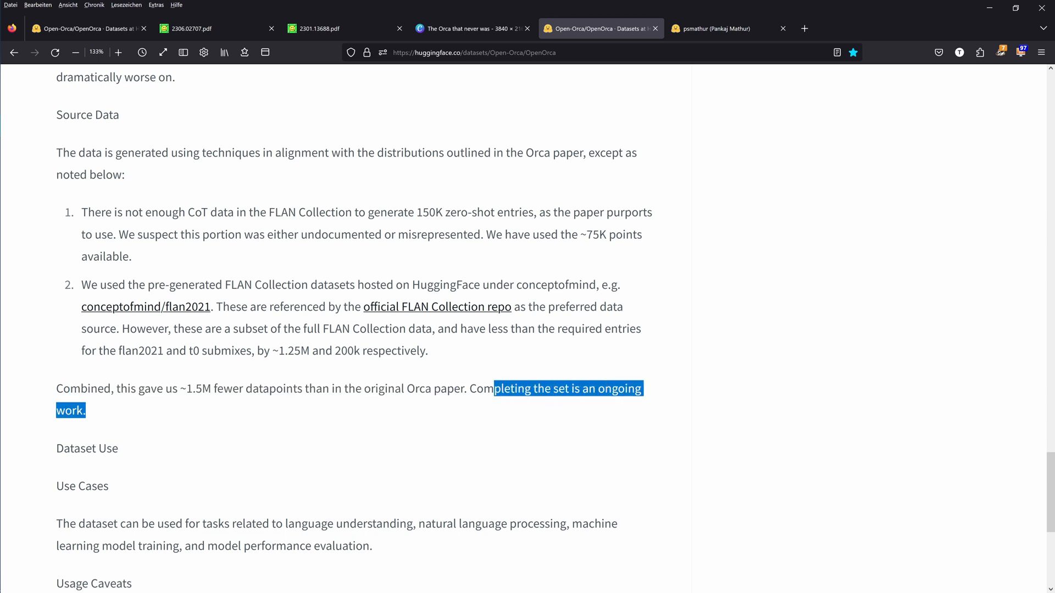
pyautogui.scroll(-3)
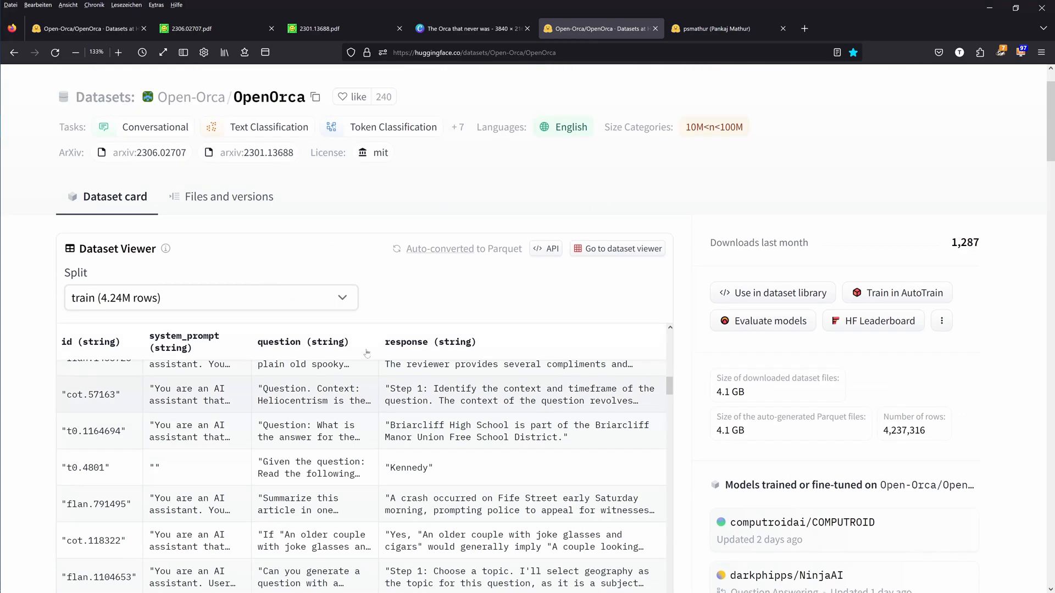
# Step: Show OpenOrca's Files and versions listing the GPT-4 and GPT-3.5 augmented parquet files and README
pyautogui.click(230, 197)
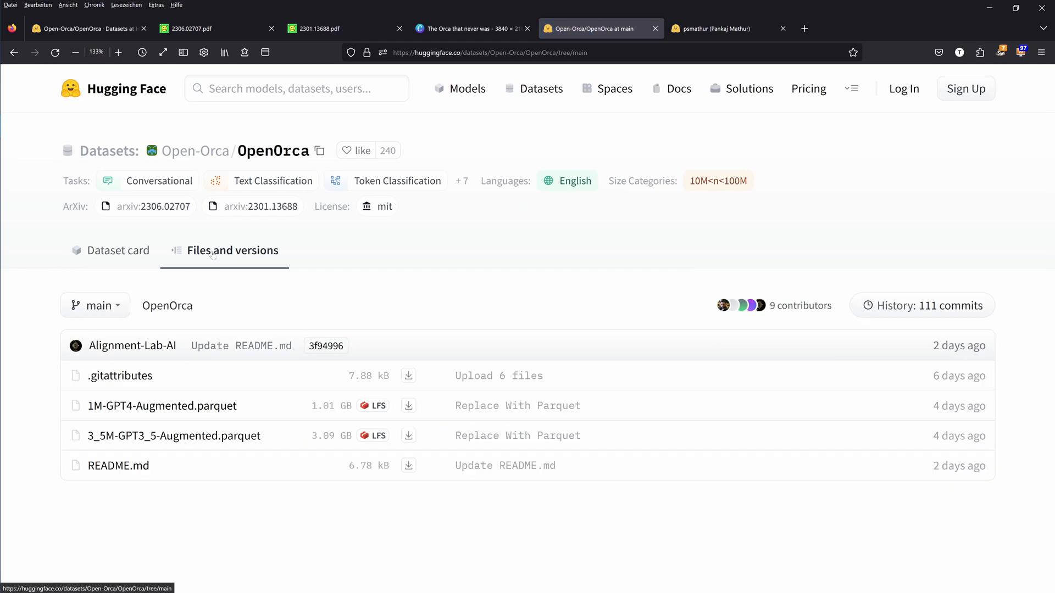
pyautogui.moveTo(162, 406)
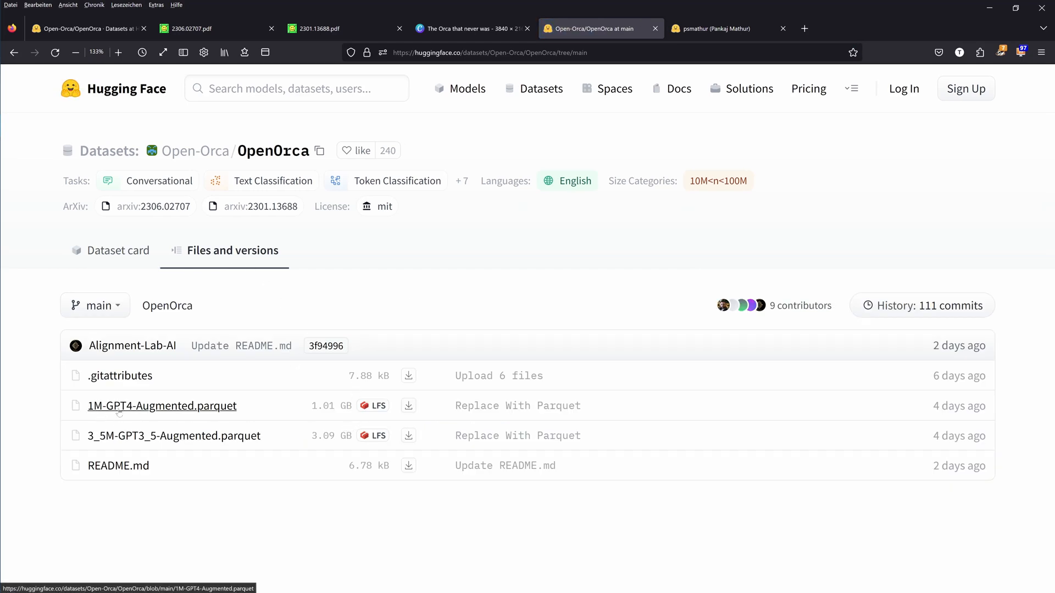
pyautogui.moveTo(274, 410)
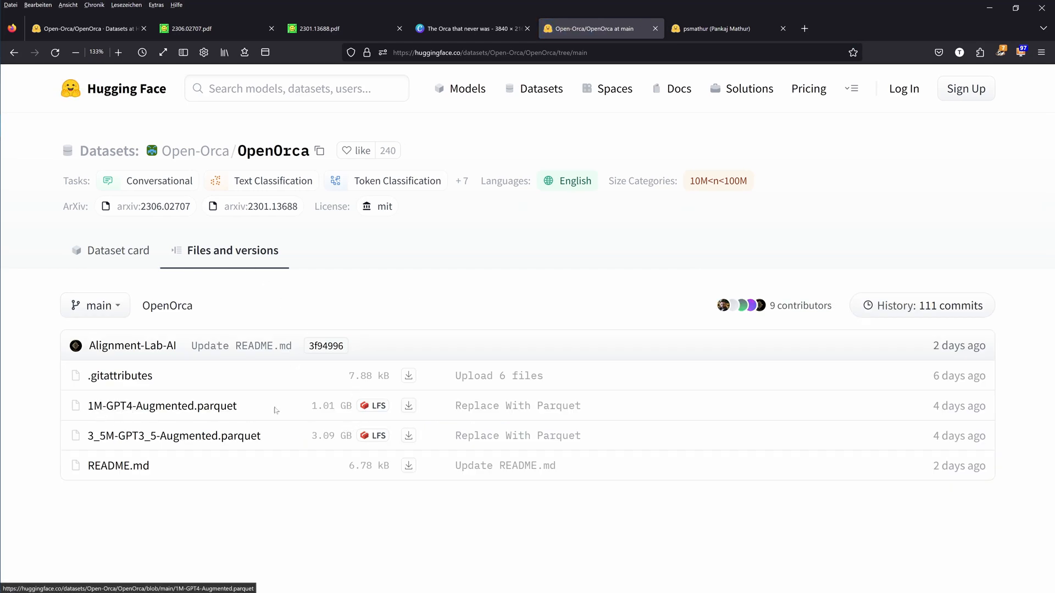
pyautogui.moveTo(294, 412)
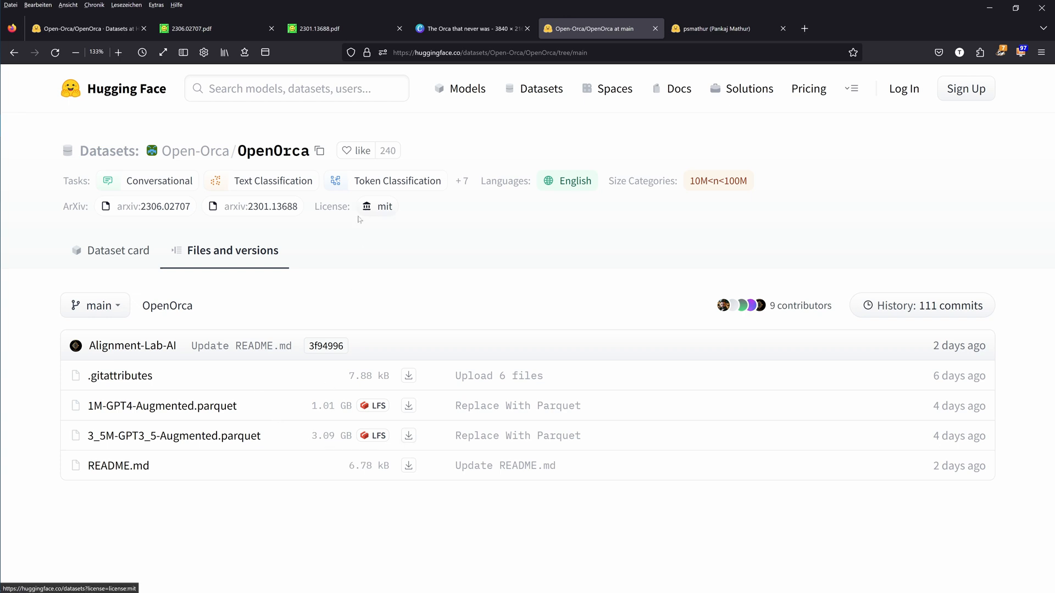
pyautogui.click(115, 250)
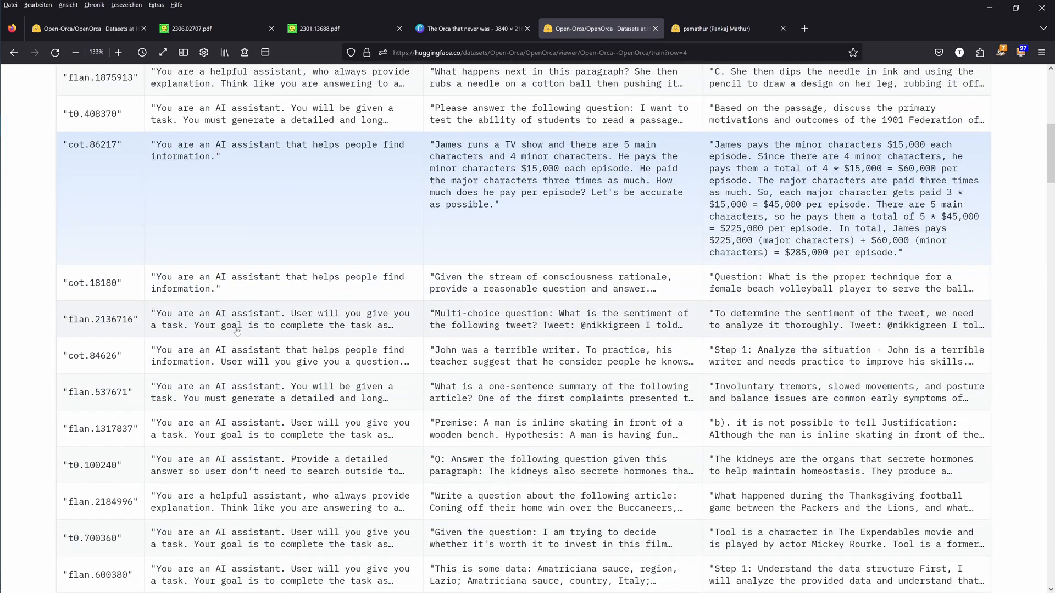
# Step: Browse OpenOrca train rows in the full dataset viewer with the cot.86217 example expanded
pyautogui.scroll(3)
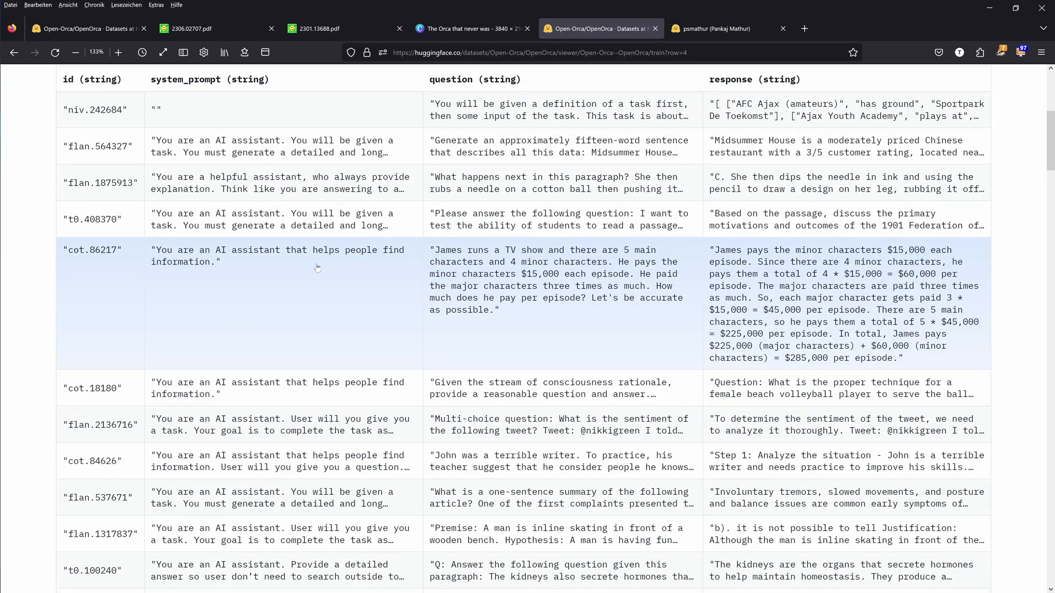
pyautogui.moveTo(807, 334)
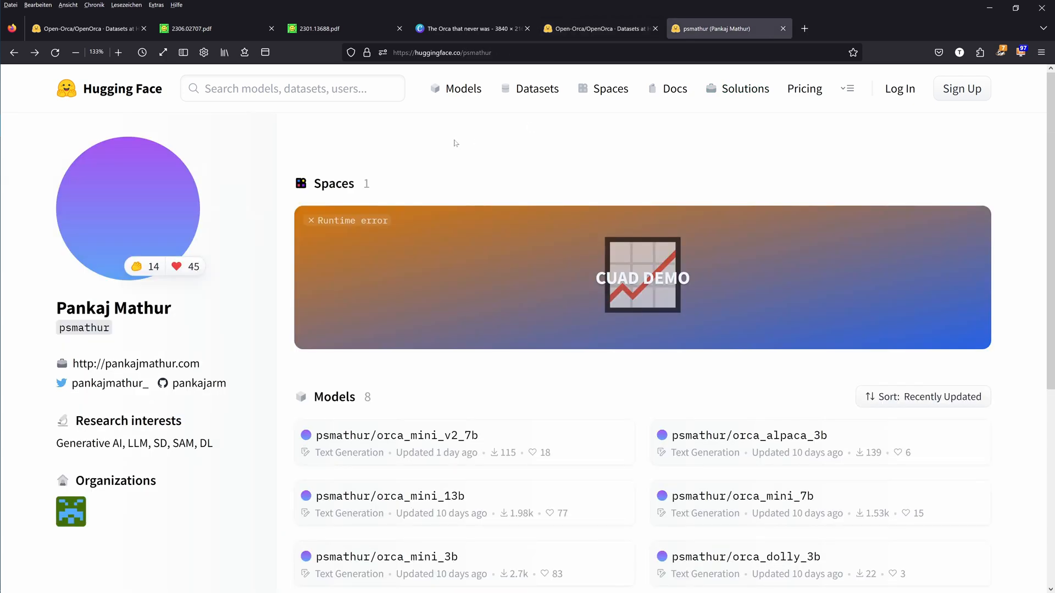
pyautogui.moveTo(474, 232)
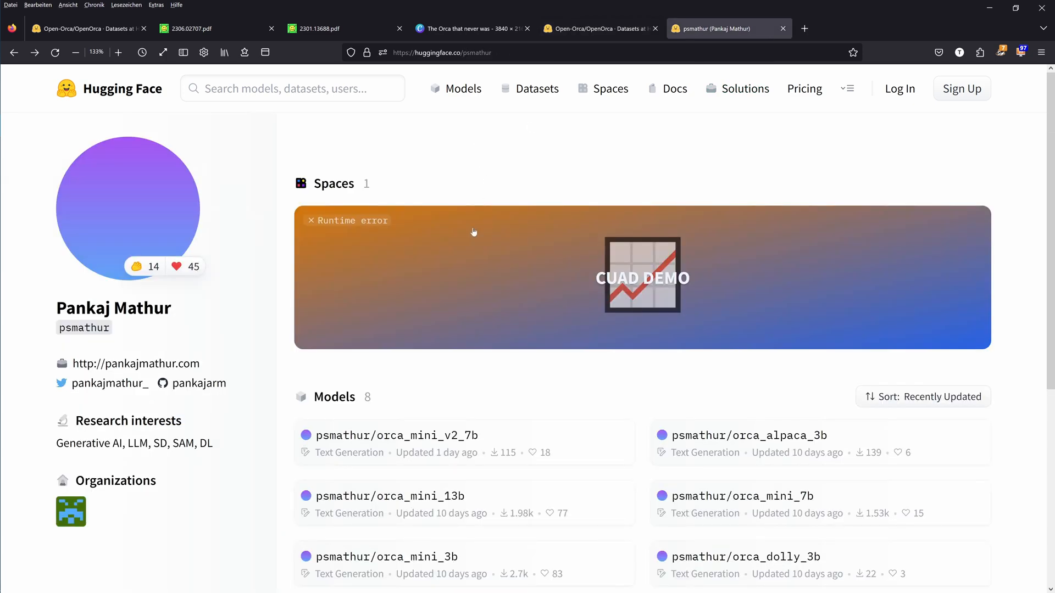
pyautogui.moveTo(389, 453)
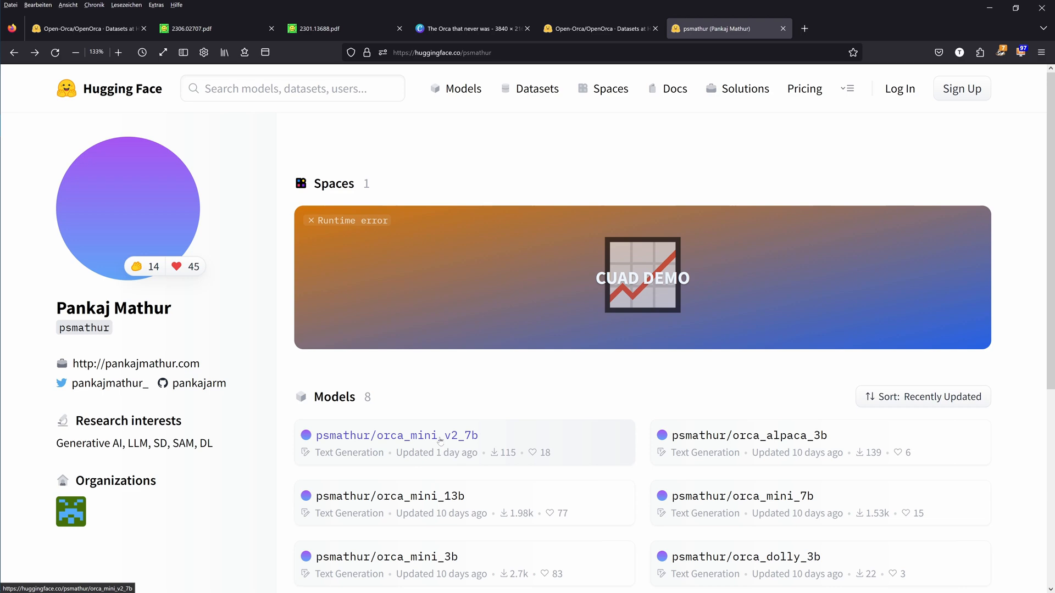
pyautogui.click(395, 435)
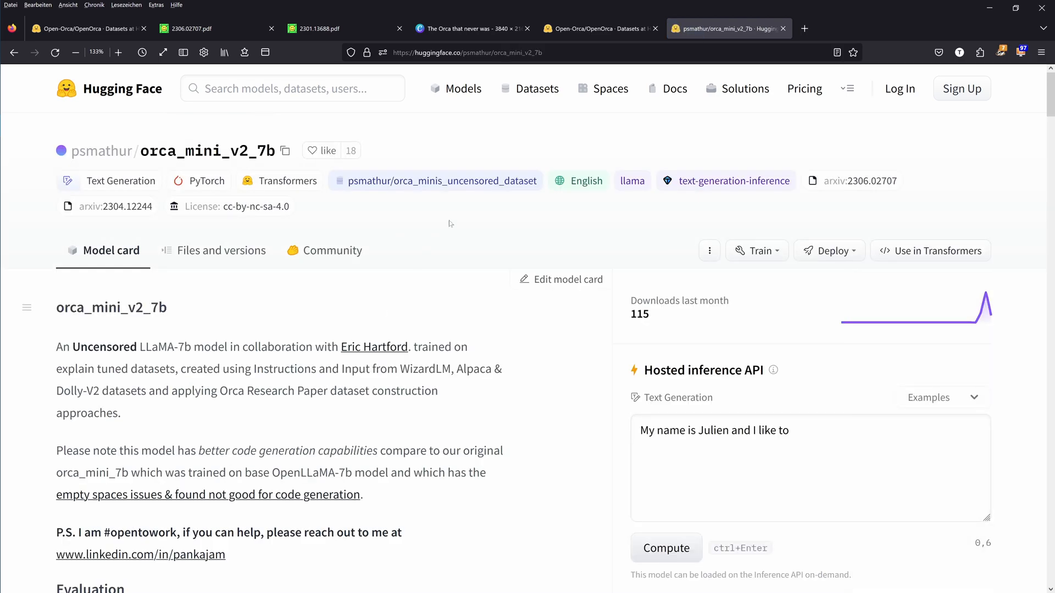
pyautogui.moveTo(453, 222)
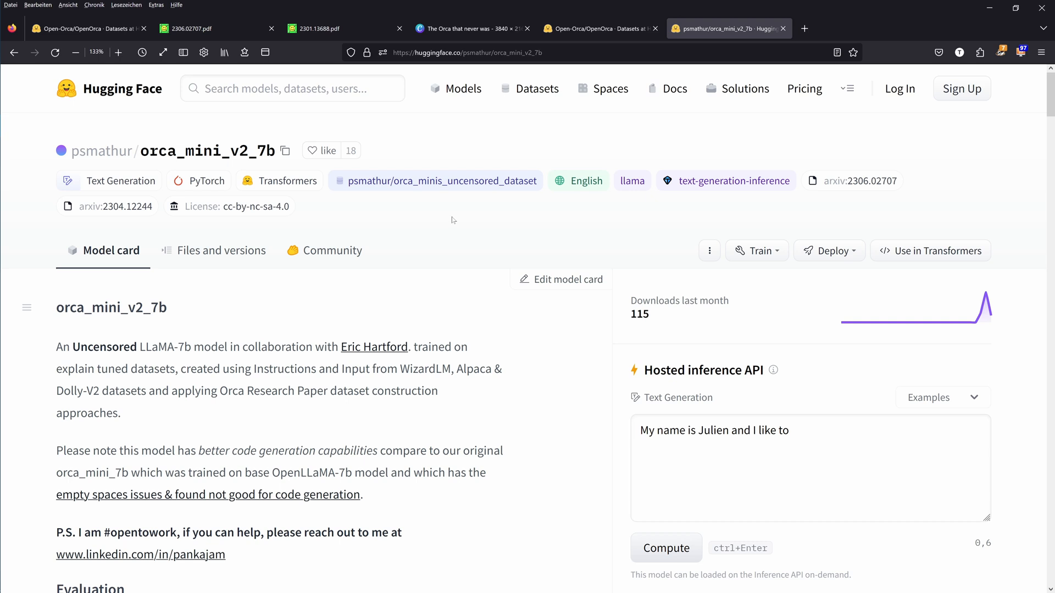
pyautogui.scroll(-3)
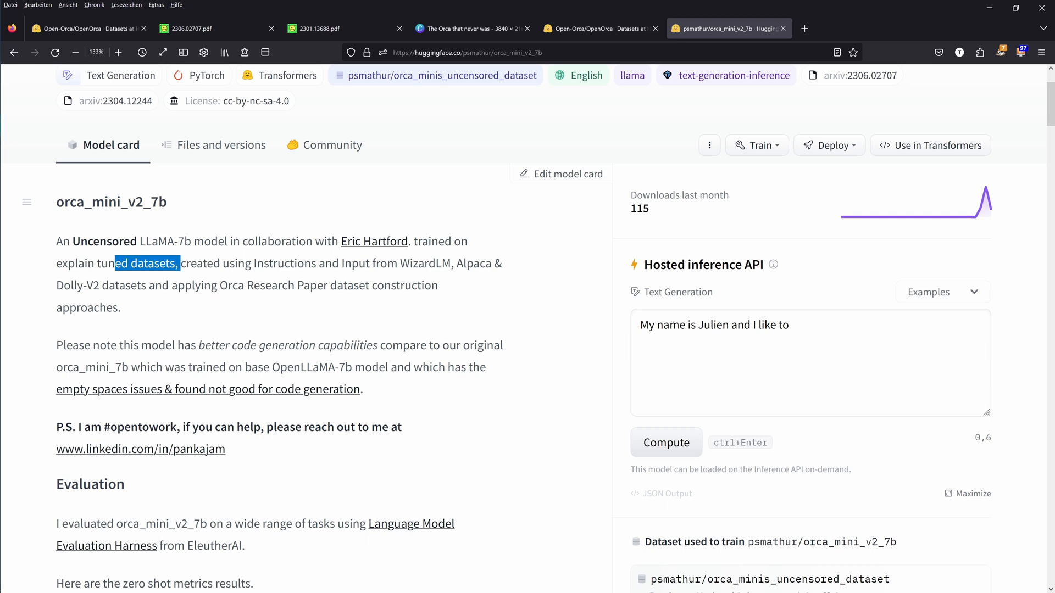
pyautogui.moveTo(179, 263); pyautogui.dragTo(358, 262)
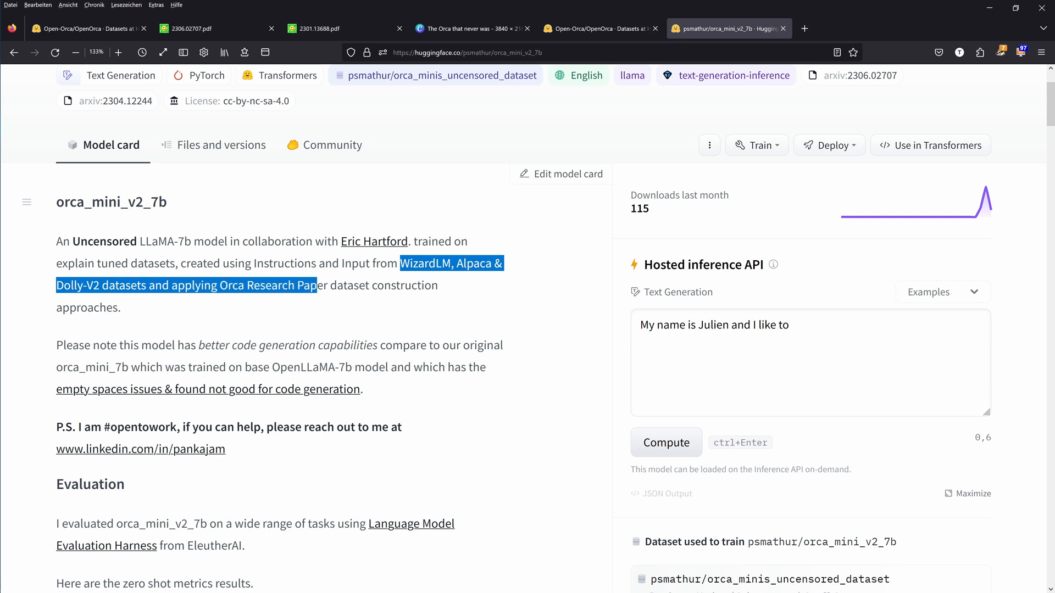
pyautogui.moveTo(317, 284); pyautogui.dragTo(121, 308)
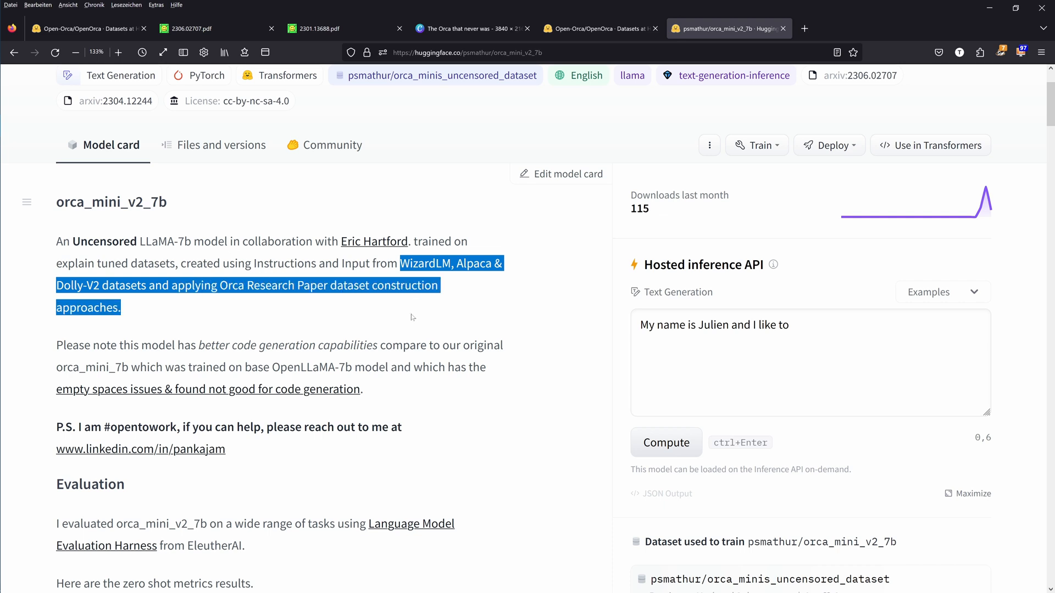
pyautogui.scroll(-3)
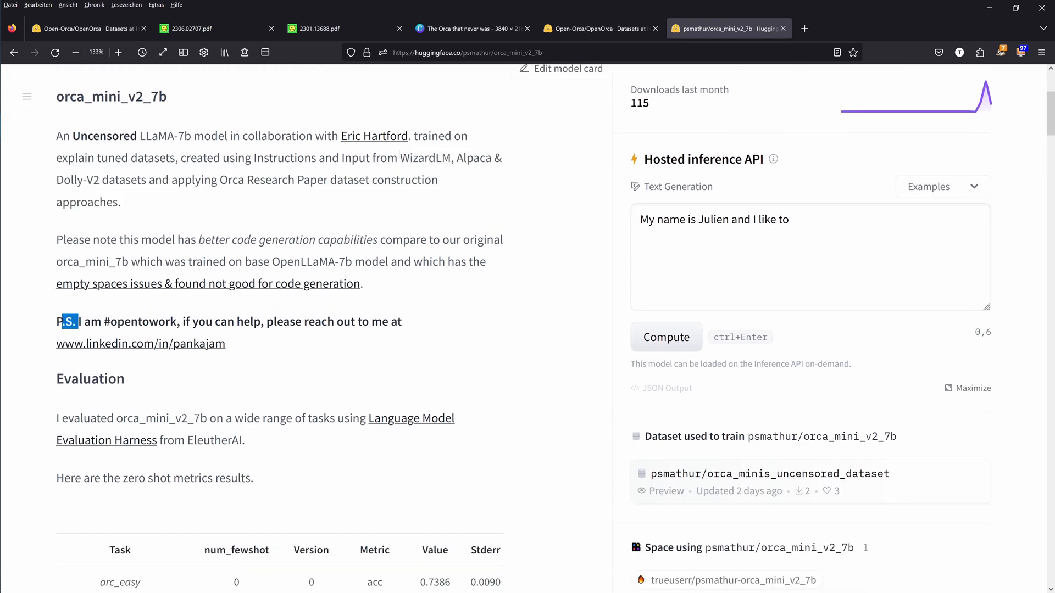
pyautogui.moveTo(67, 321); pyautogui.dragTo(403, 321)
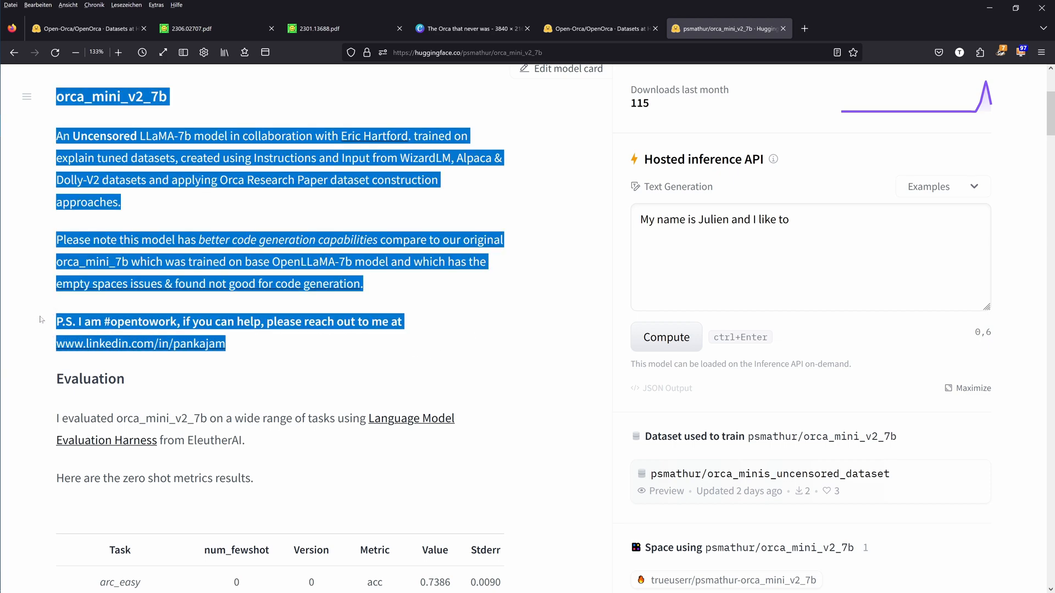
pyautogui.scroll(3)
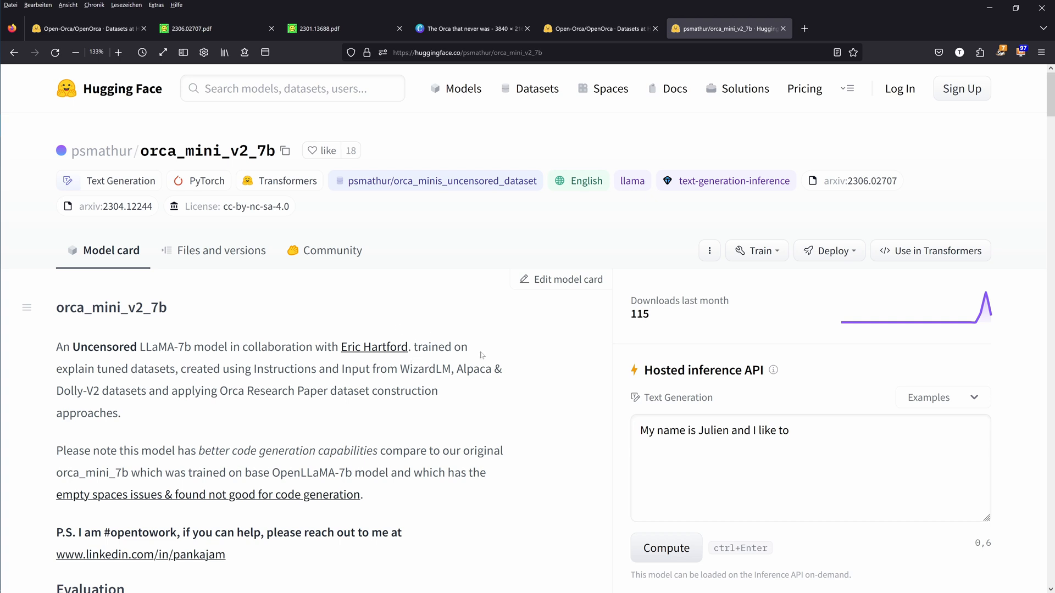
pyautogui.moveTo(490, 391)
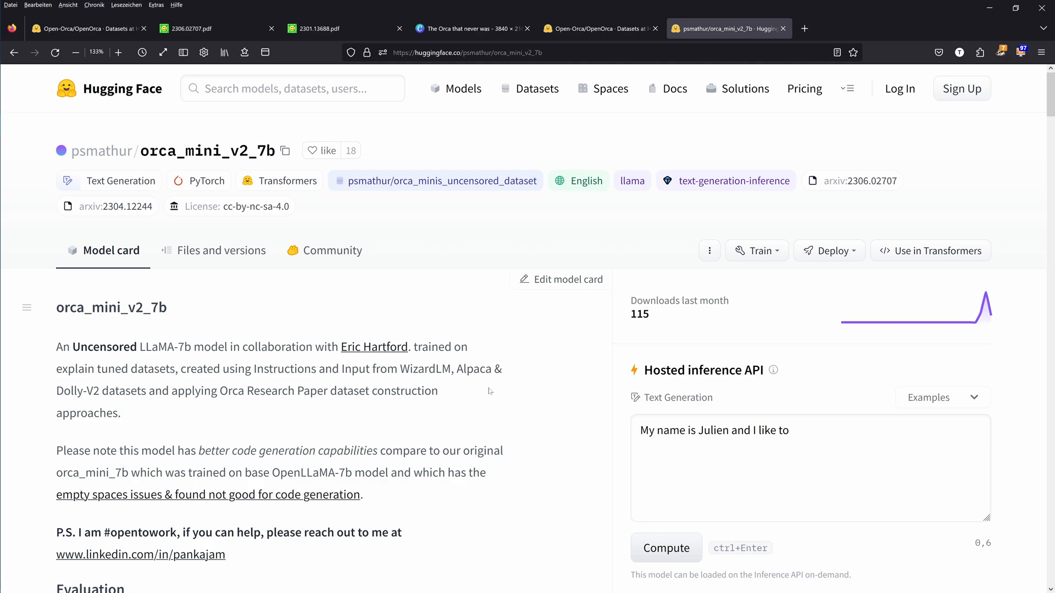
# Step: Highlight the training details: 8x A100 GPUs, about 13 hours, $195 cost, then reach Example Usage
pyautogui.scroll(-3)
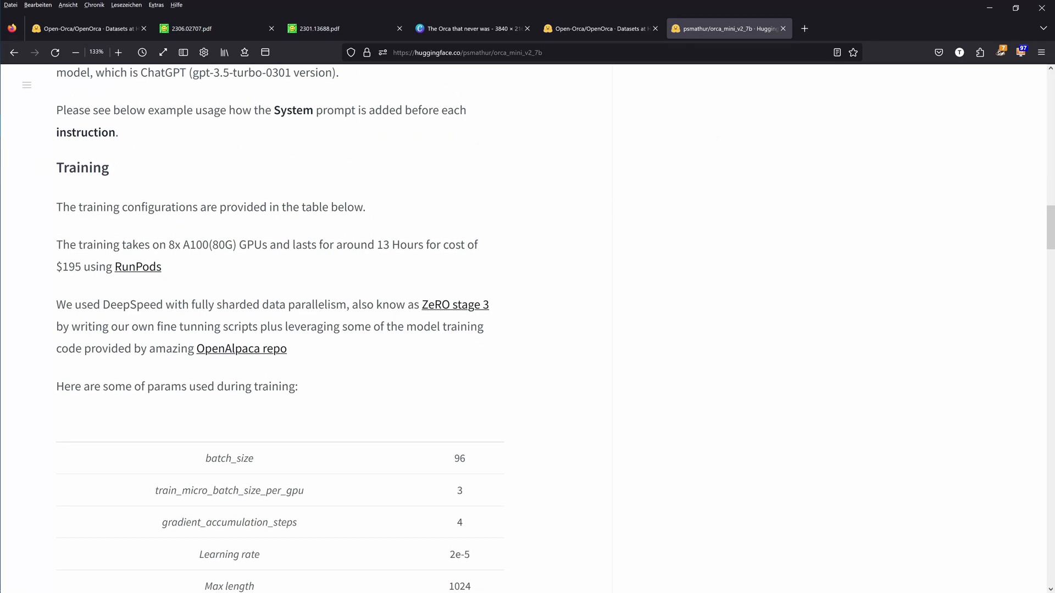
pyautogui.moveTo(97, 243); pyautogui.dragTo(208, 244)
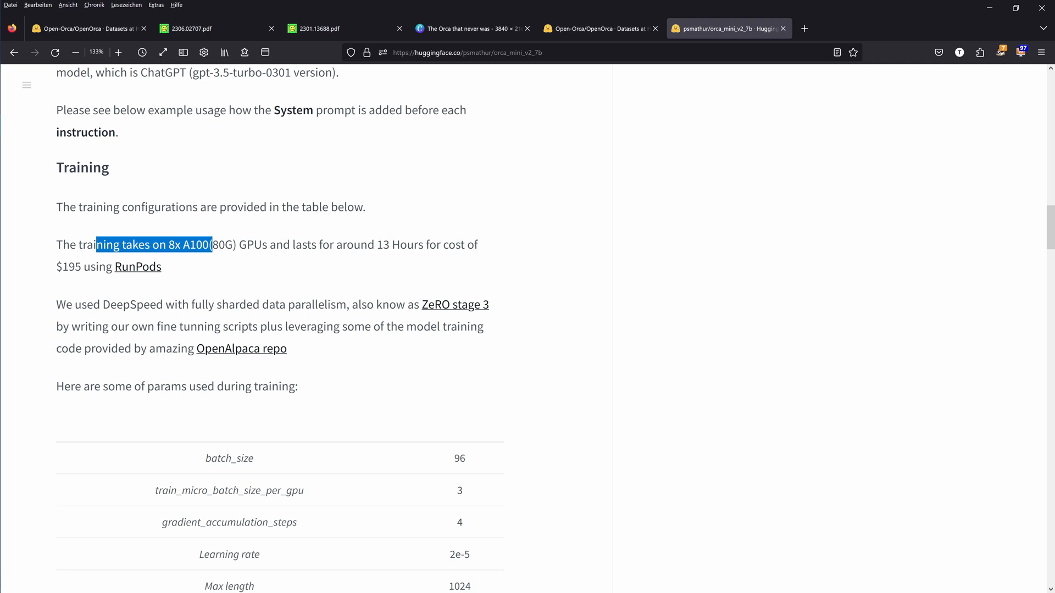
pyautogui.moveTo(209, 245); pyautogui.dragTo(376, 245)
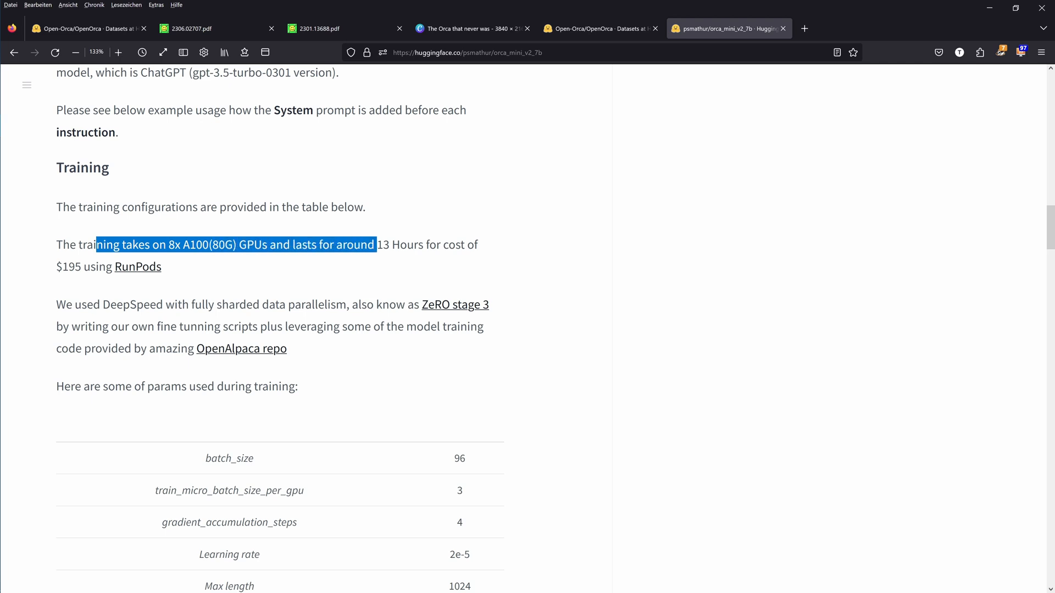
pyautogui.moveTo(377, 244); pyautogui.dragTo(162, 266)
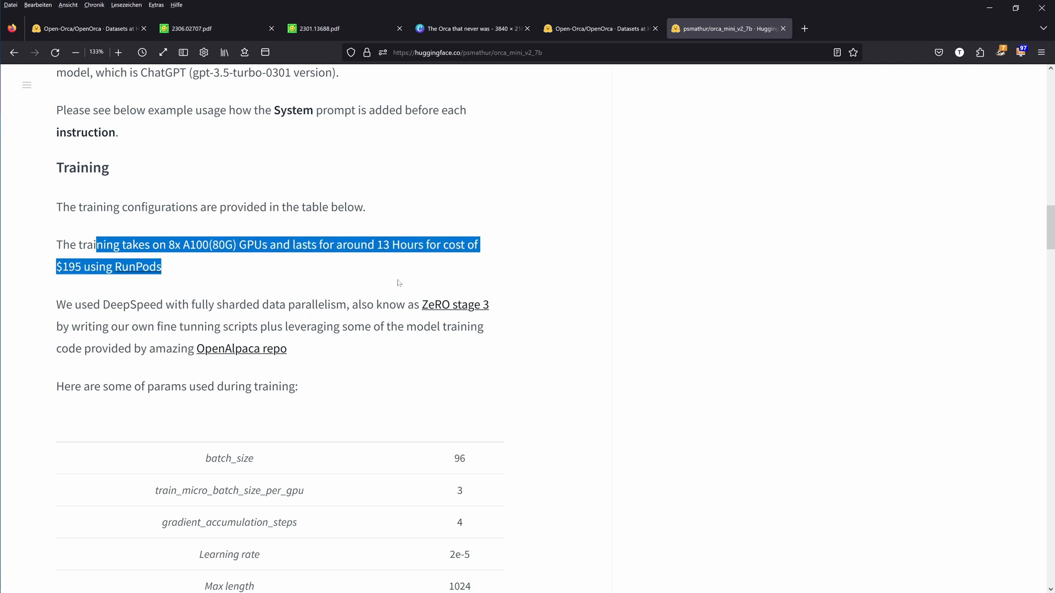
pyautogui.moveTo(306, 297)
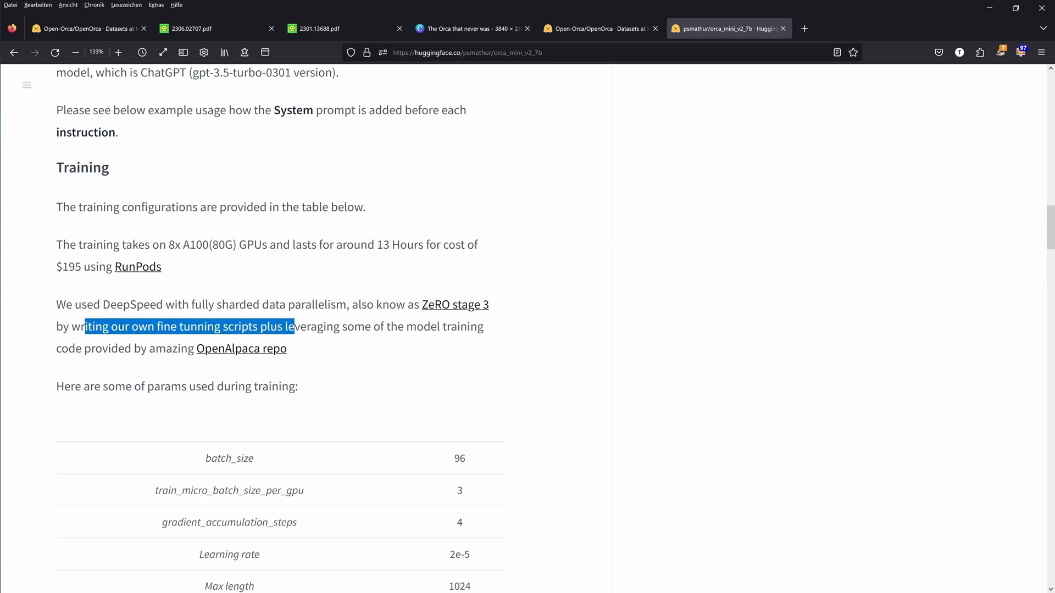
pyautogui.scroll(-3)
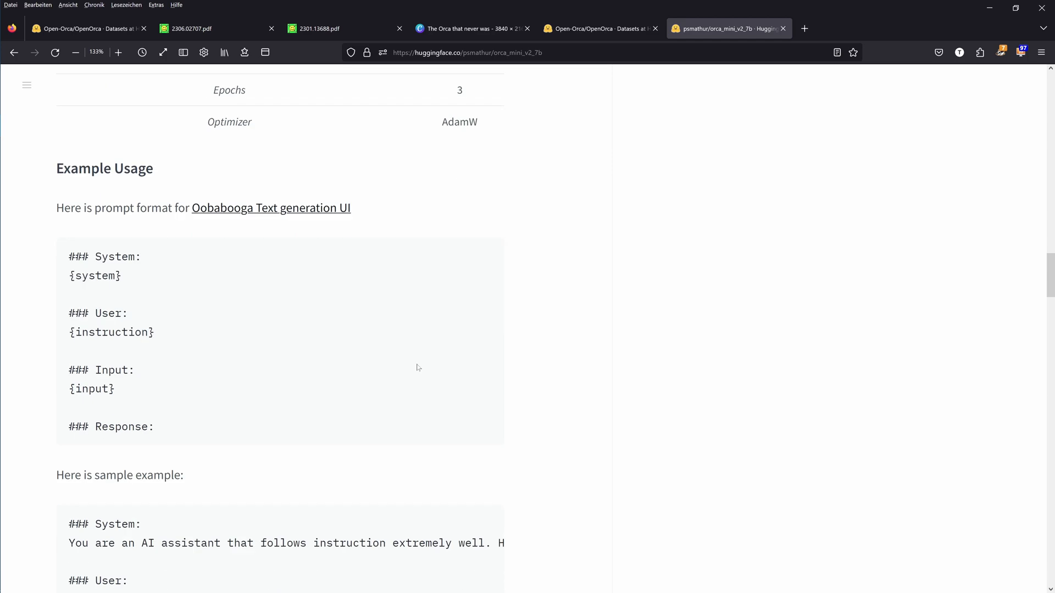
# Step: Highlight the LlamaTokenizer and LlamaForCausalLM float16 loading lines in the Python usage example
pyautogui.scroll(-3)
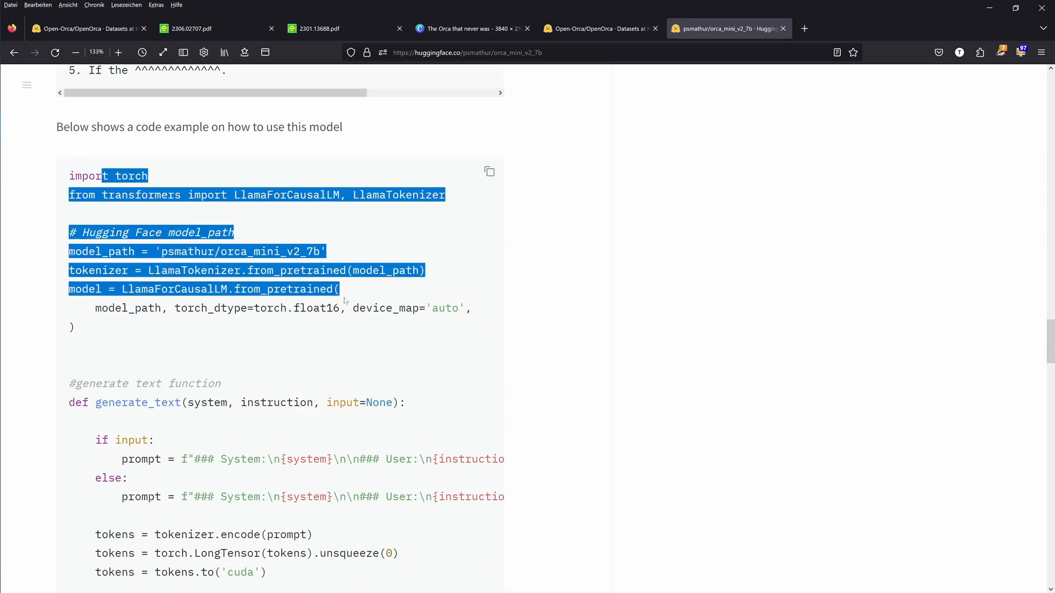
pyautogui.click(216, 251)
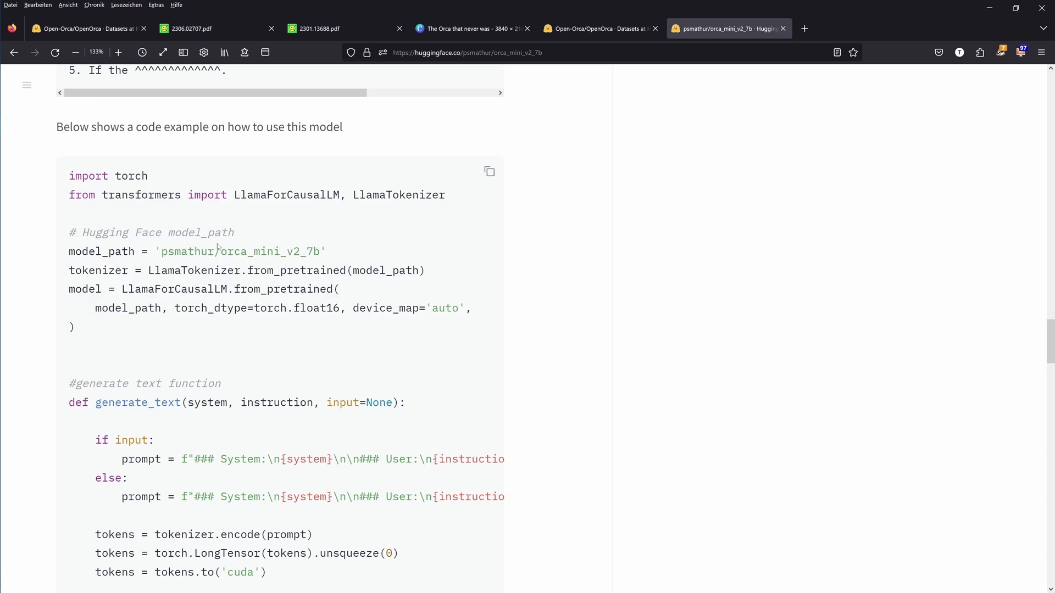
pyautogui.moveTo(176, 250); pyautogui.dragTo(285, 270)
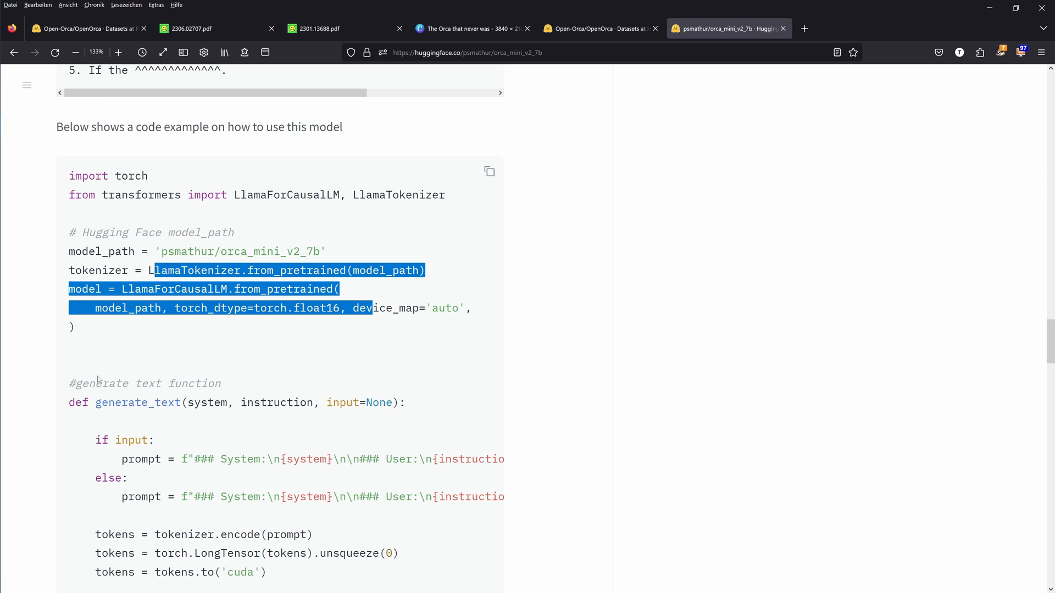
pyautogui.moveTo(114, 360)
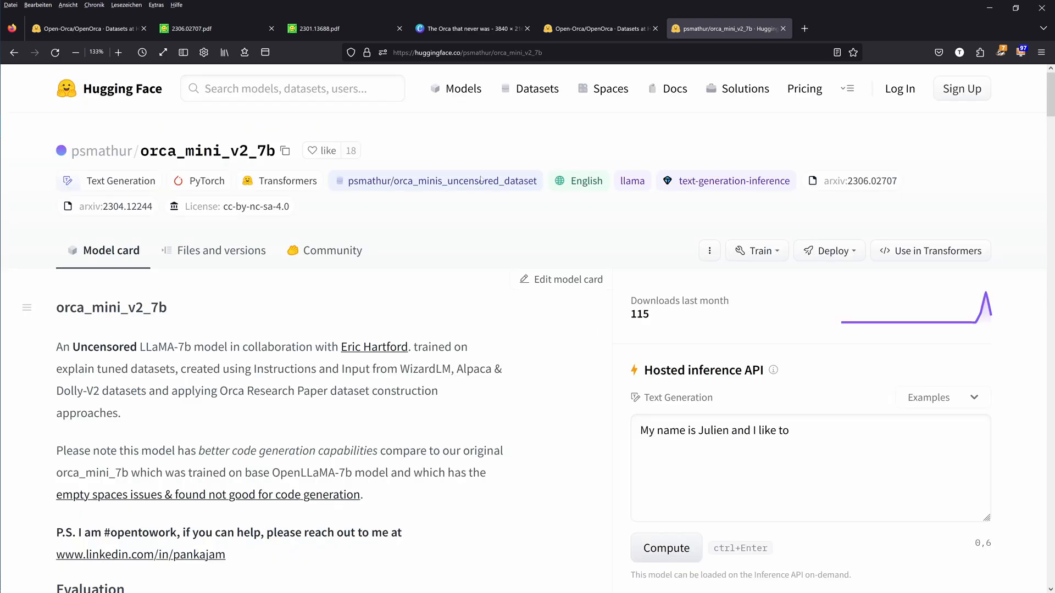
# Step: Run the sample prompt via the hosted inference API and highlight the 26GB-too-large error for the 7b model
pyautogui.scroll(-3)
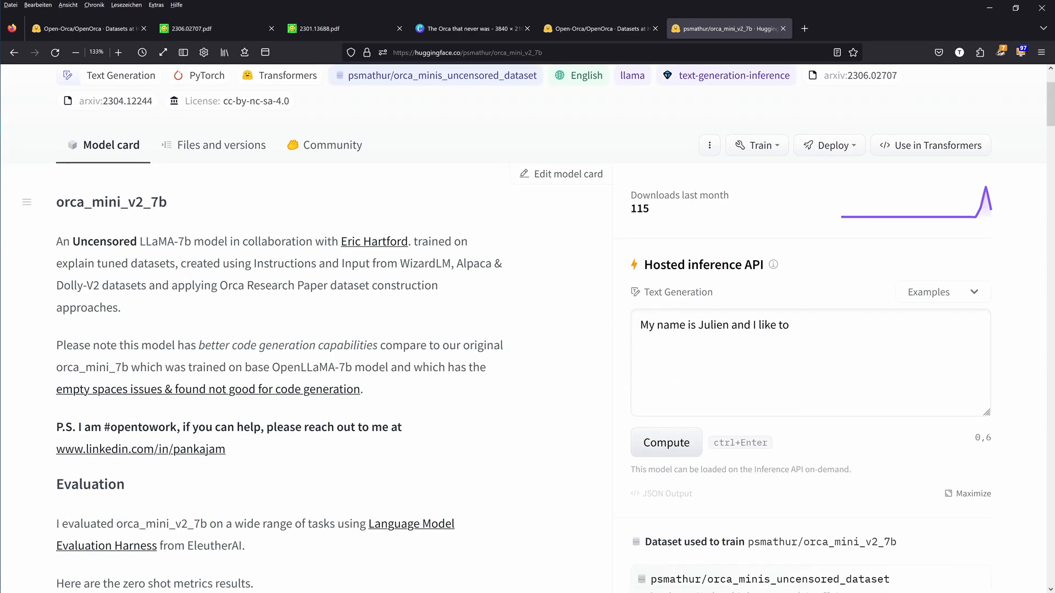
pyautogui.click(665, 443)
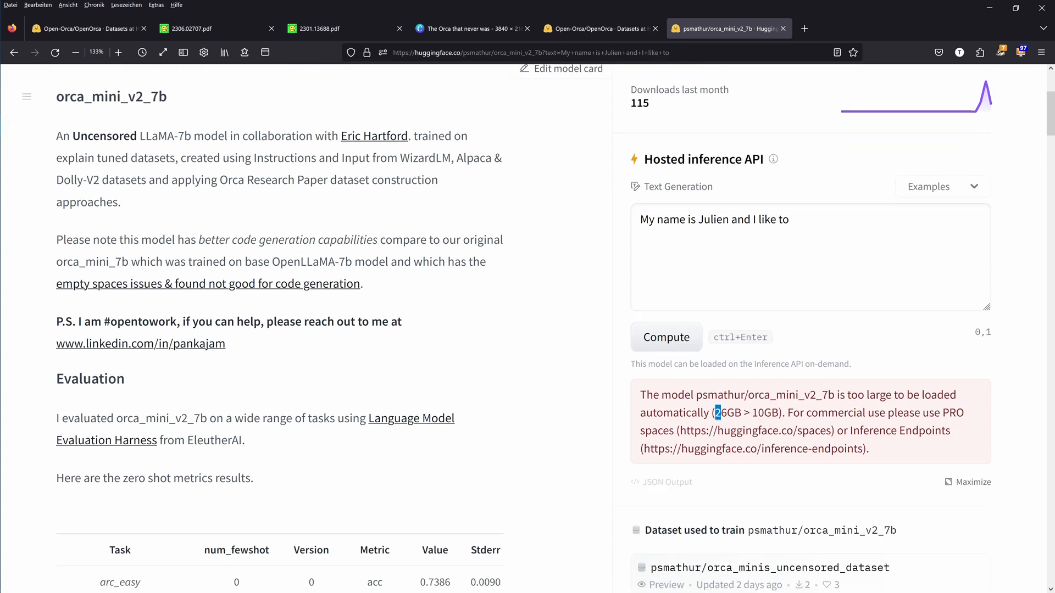
pyautogui.moveTo(719, 412); pyautogui.dragTo(778, 412)
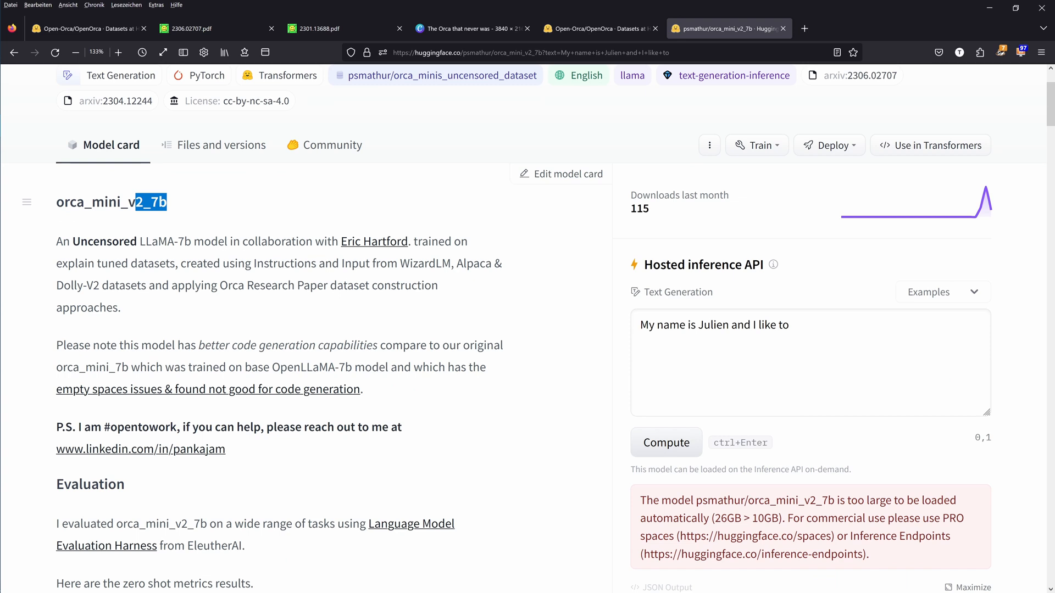
pyautogui.doubleClick(724, 518)
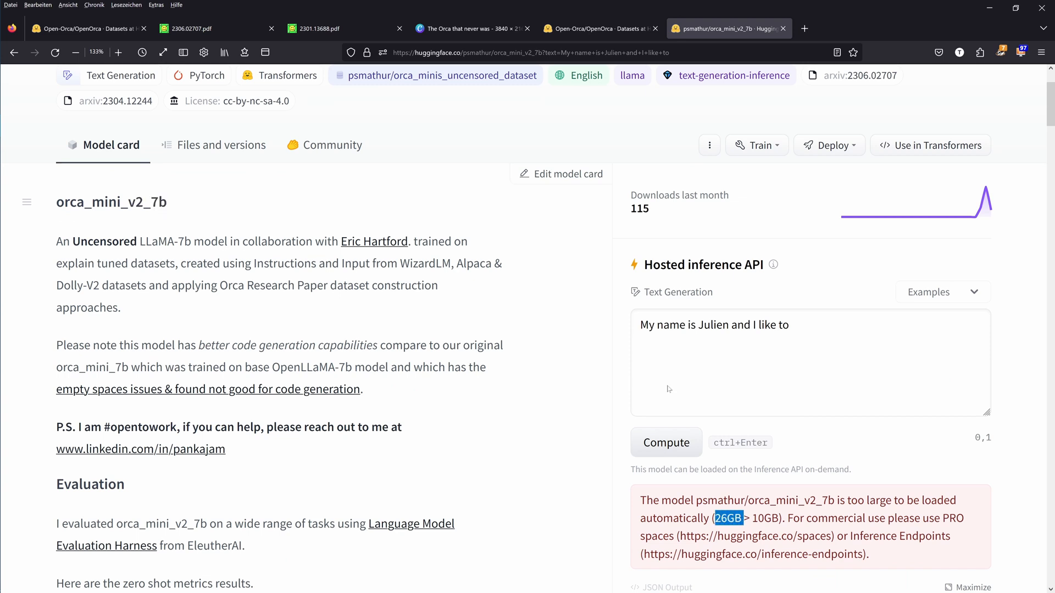
pyautogui.moveTo(345, 195)
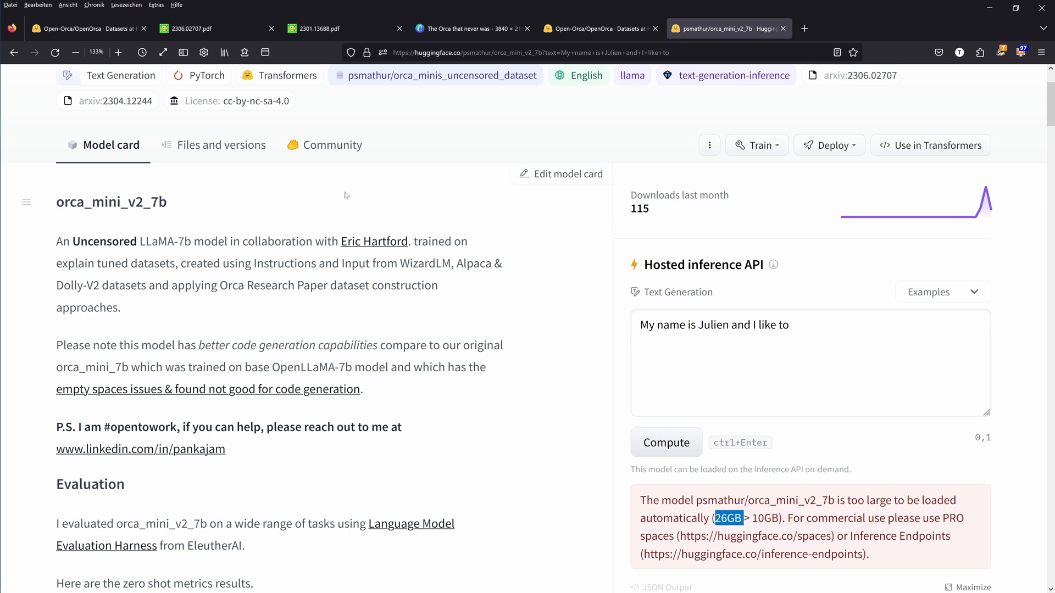
pyautogui.moveTo(431, 309)
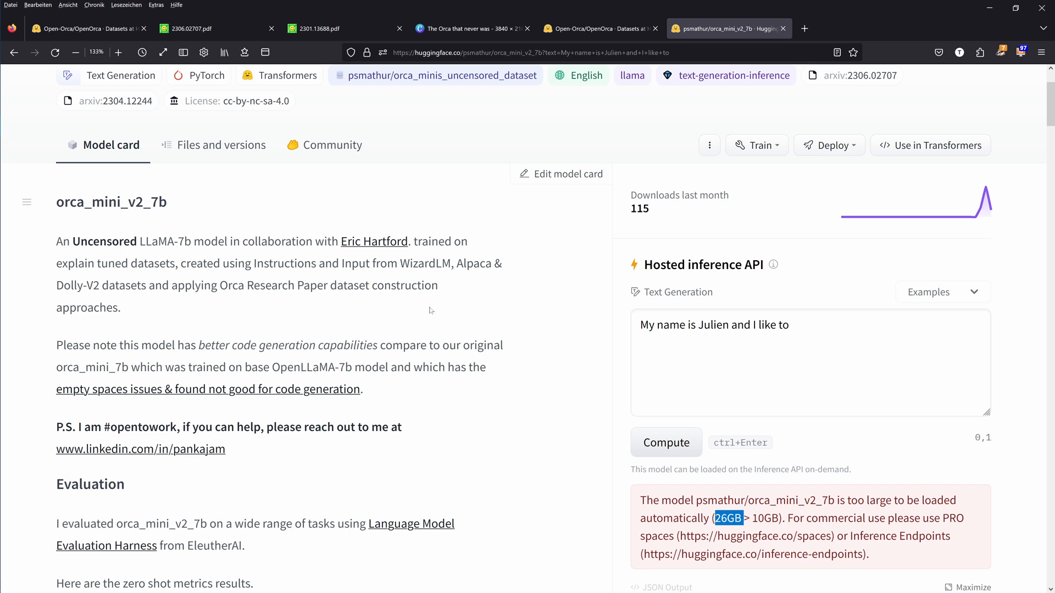